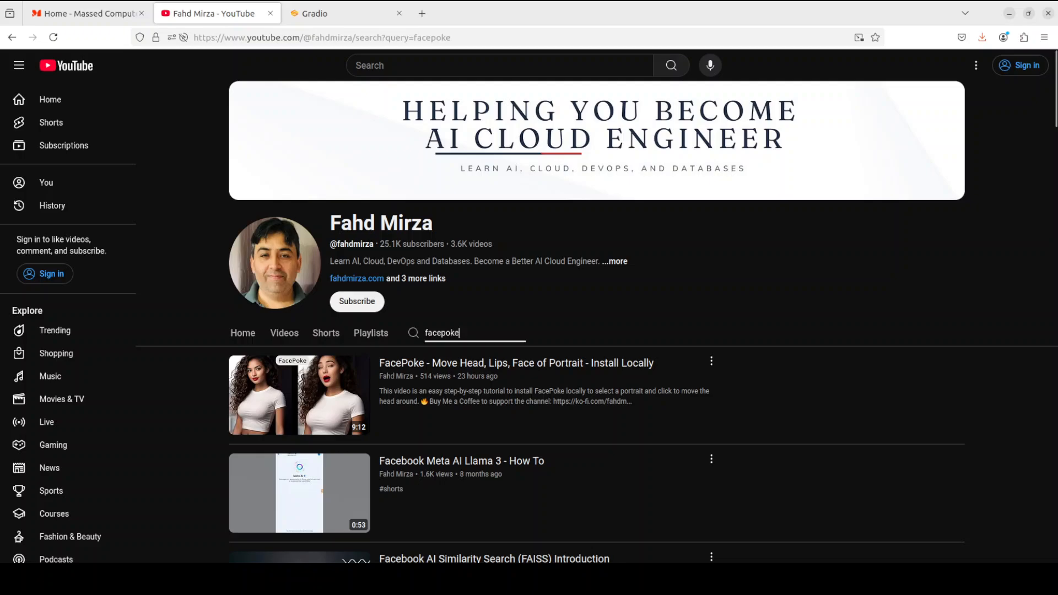
Switch to the Expression Editor page served at localhost:7860
{"action": "left_click", "coordinate": [345, 13]}
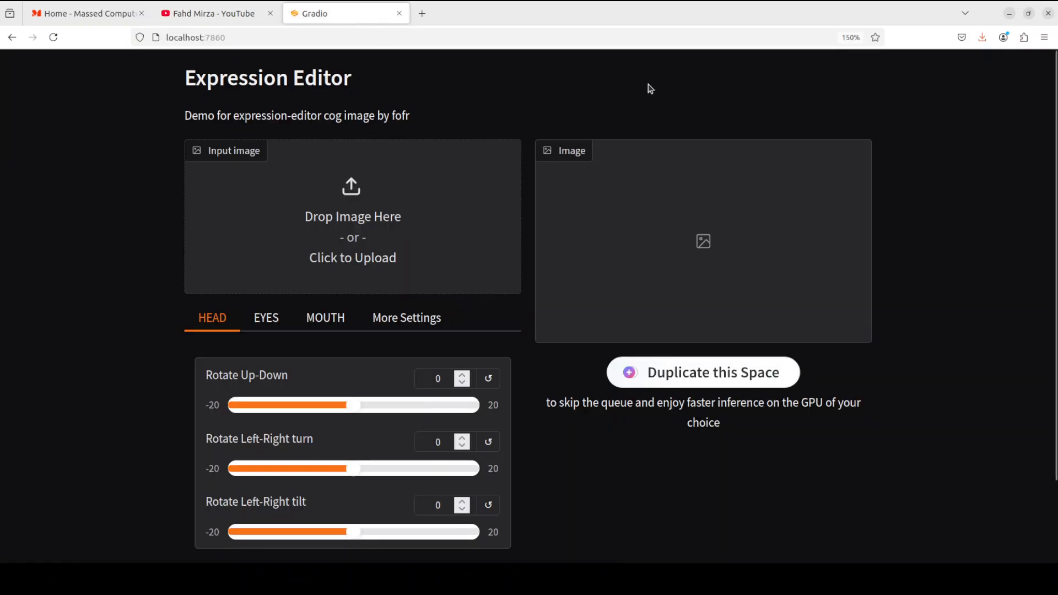
{"action": "mouse_move", "coordinate": [812, 80]}
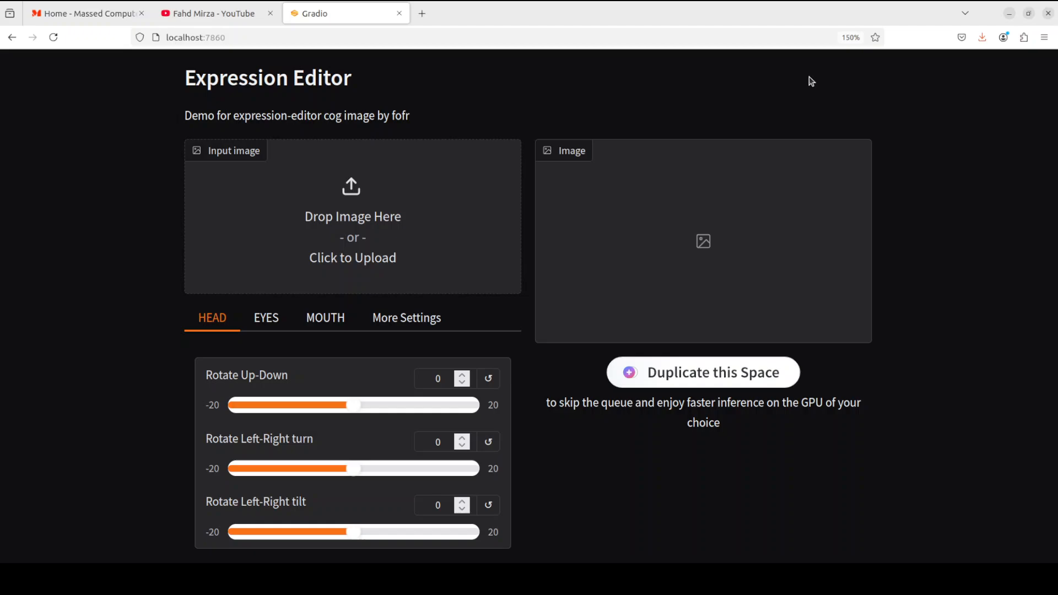
{"action": "mouse_move", "coordinate": [475, 255]}
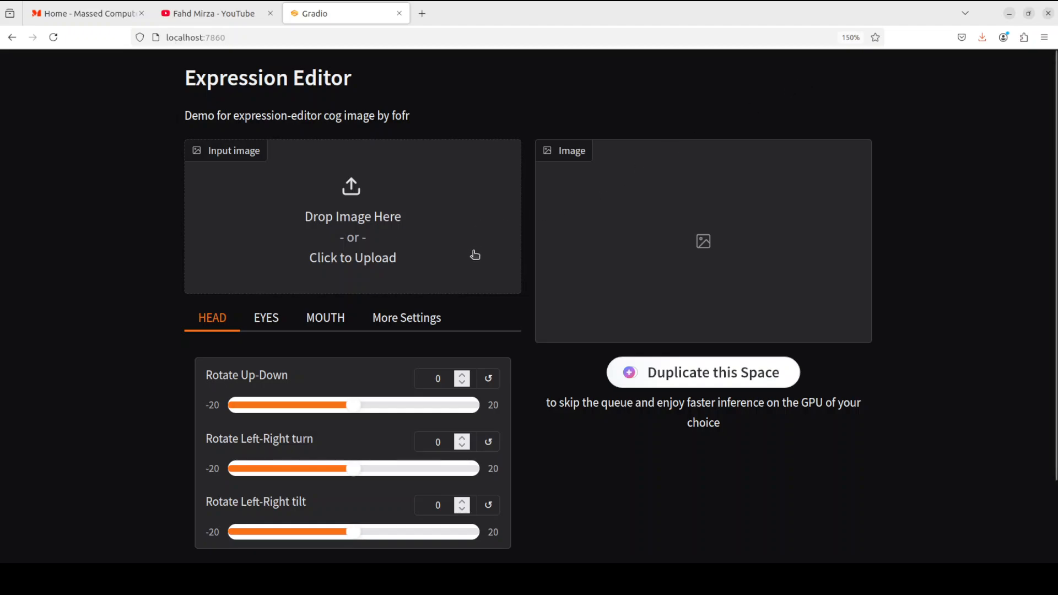
{"action": "mouse_move", "coordinate": [68, 229]}
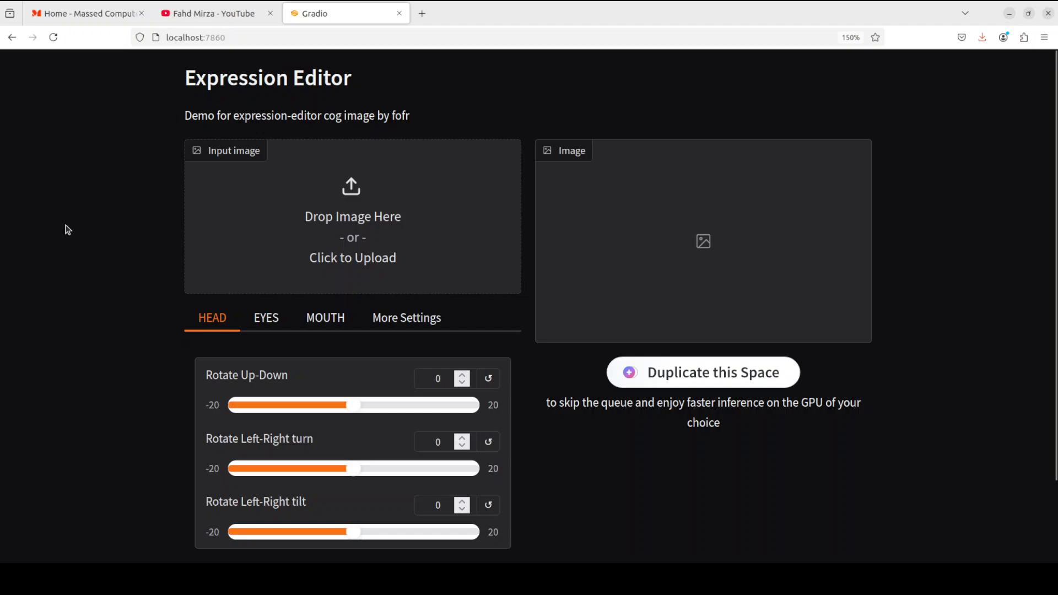
{"action": "mouse_move", "coordinate": [351, 225]}
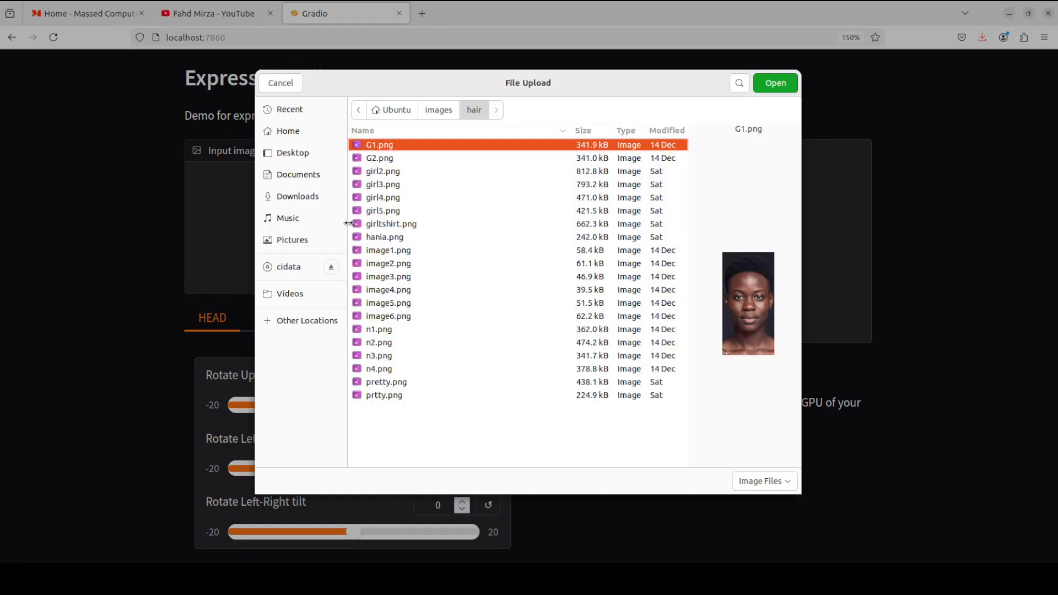
{"action": "mouse_move", "coordinate": [508, 253]}
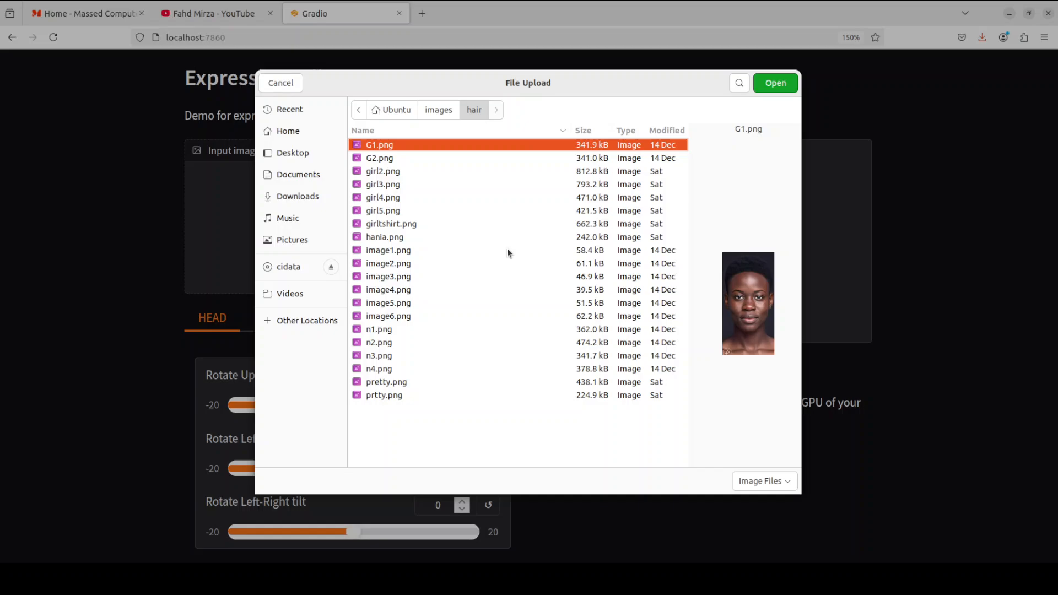
{"action": "left_click", "coordinate": [382, 171]}
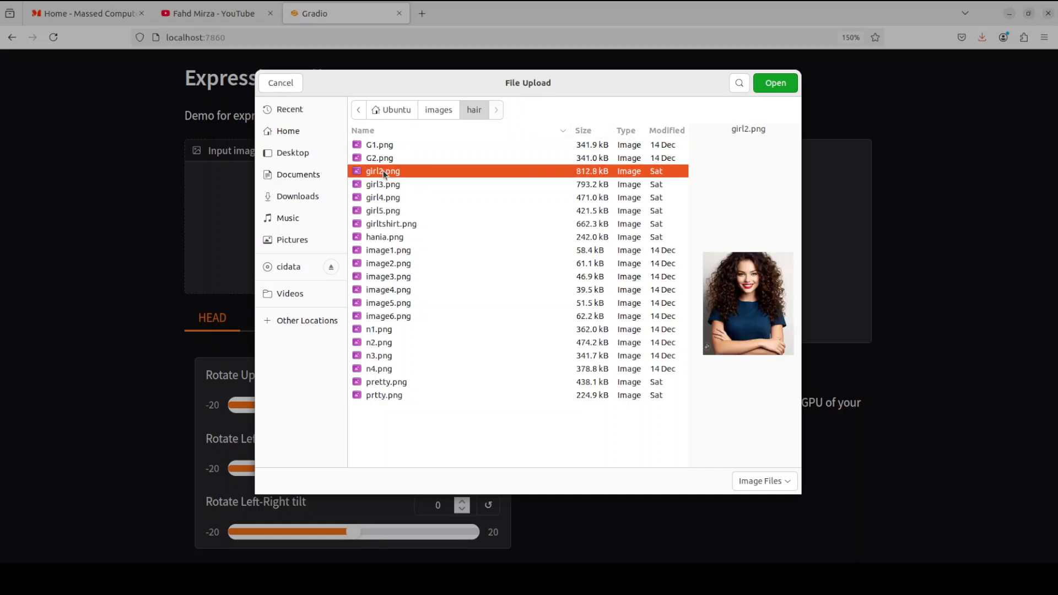
{"action": "mouse_move", "coordinate": [390, 300]}
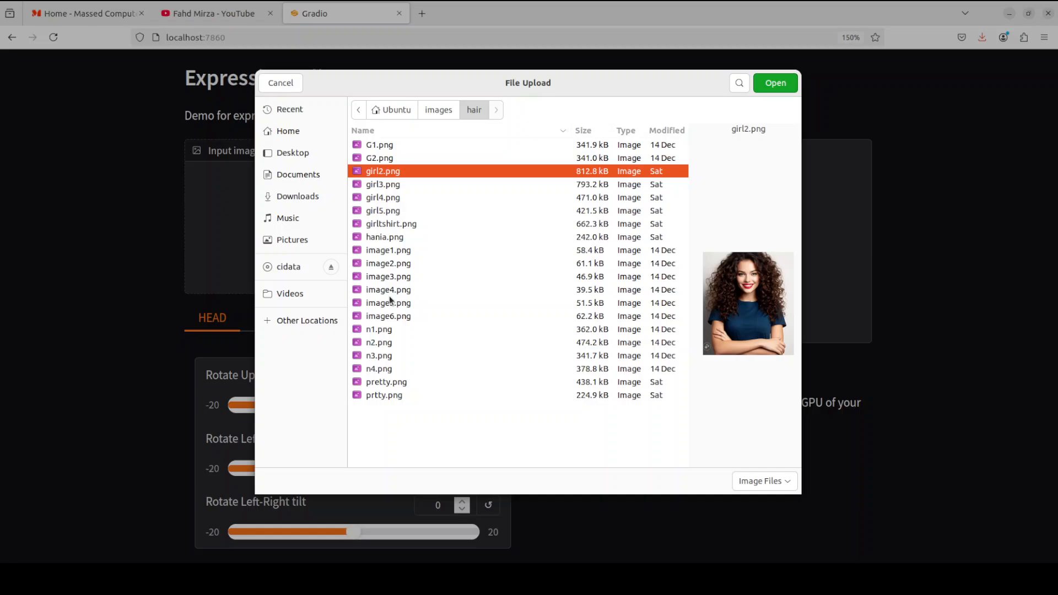
{"action": "left_click", "coordinate": [279, 83]}
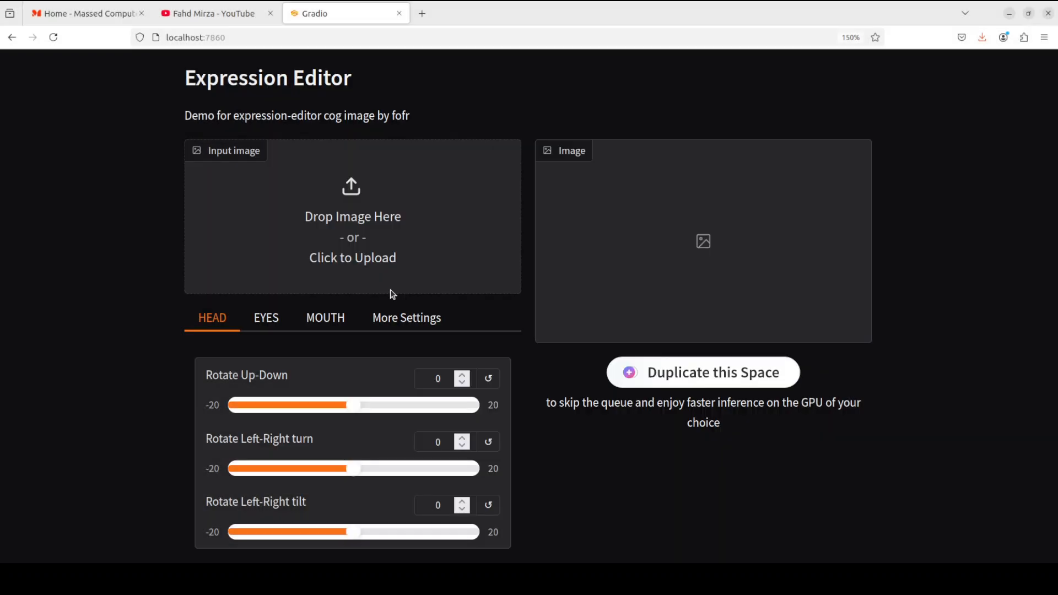
Load the blonde portrait and set head Up-Down 20, turn 10.5, Eyebrow 12.5, Aaa 44, Woo -9.2
{"action": "left_click", "coordinate": [352, 216]}
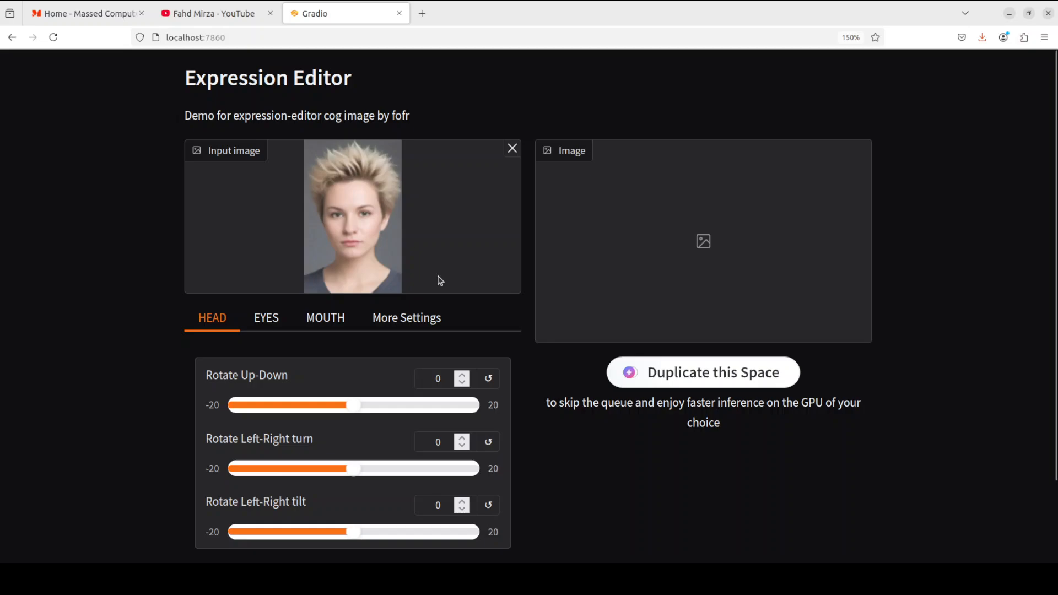
{"action": "mouse_move", "coordinate": [341, 340]}
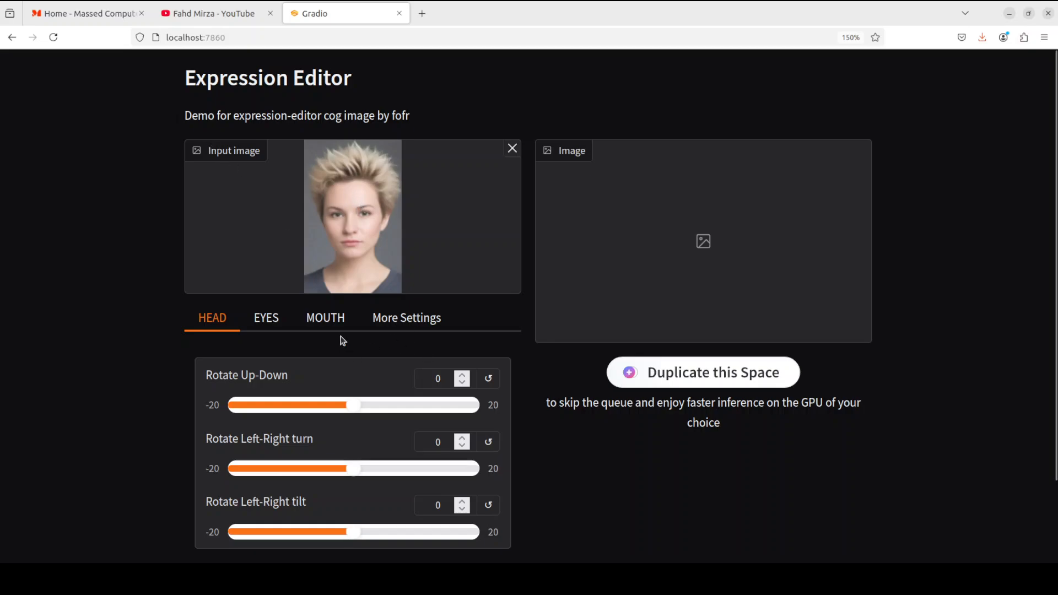
{"action": "scroll", "scroll_direction": "down", "scroll_amount": 3}
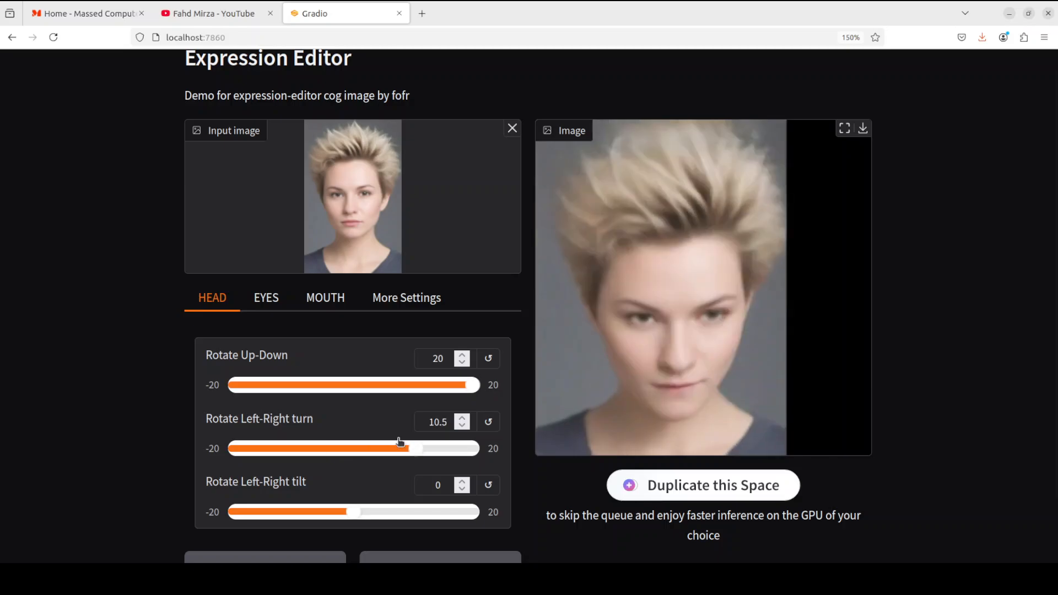
{"action": "left_click", "coordinate": [266, 298]}
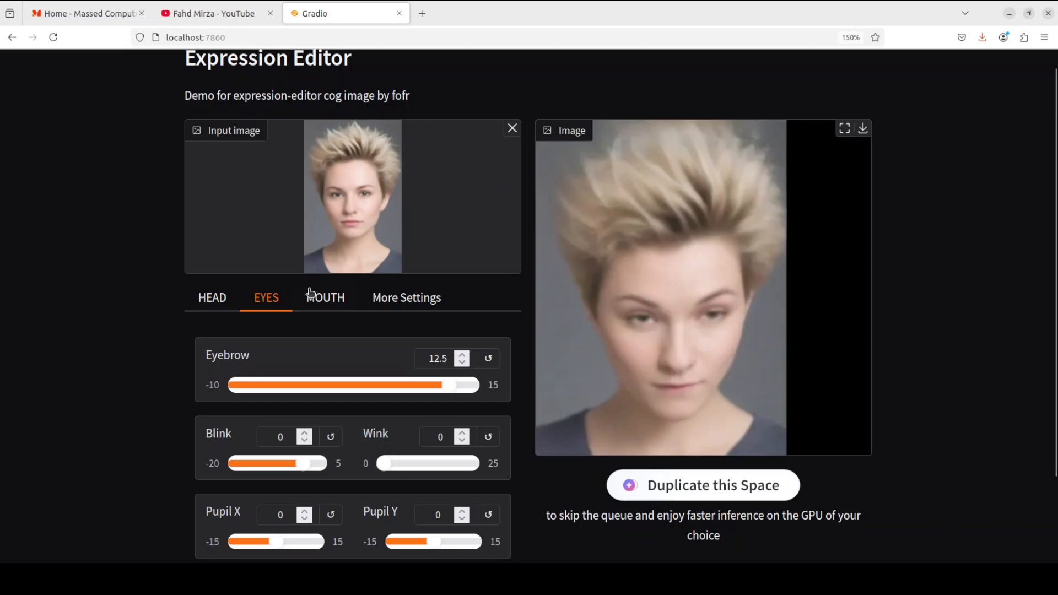
{"action": "left_click", "coordinate": [325, 298]}
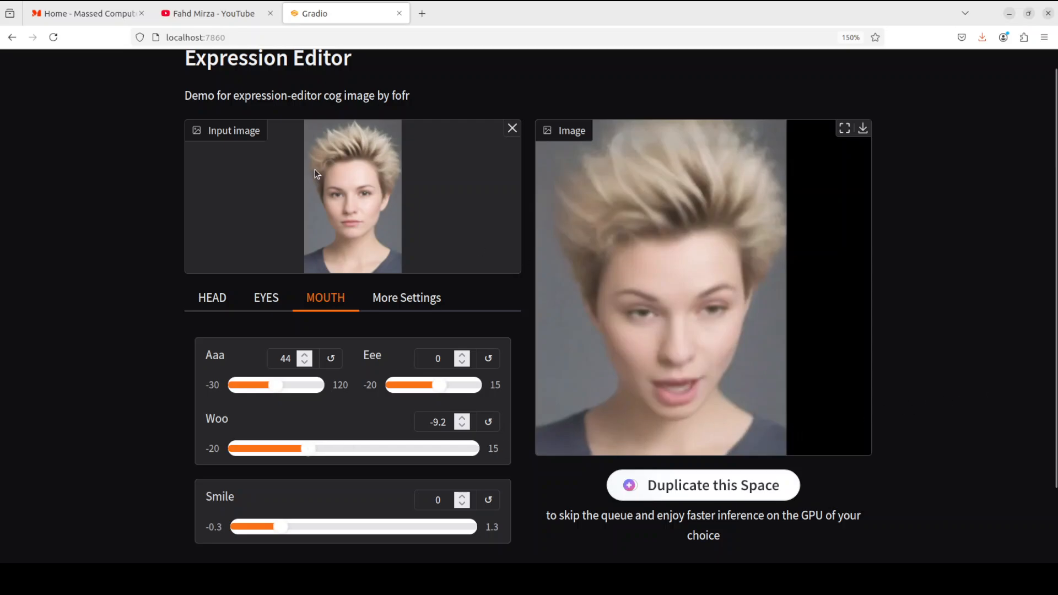
{"action": "mouse_move", "coordinate": [287, 205]}
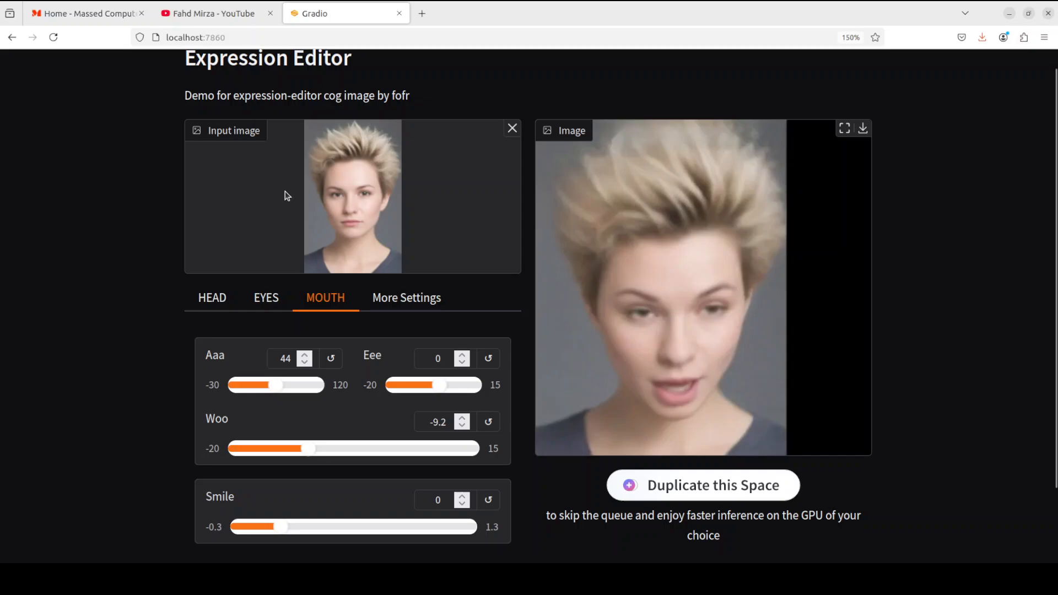
{"action": "mouse_move", "coordinate": [393, 117]}
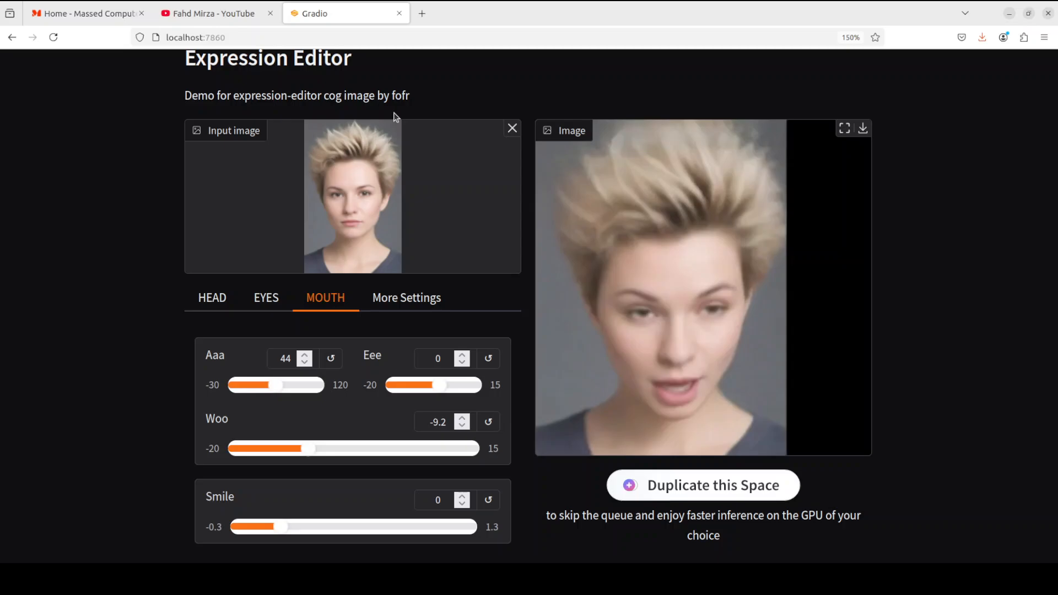
{"action": "left_click", "coordinate": [88, 13]}
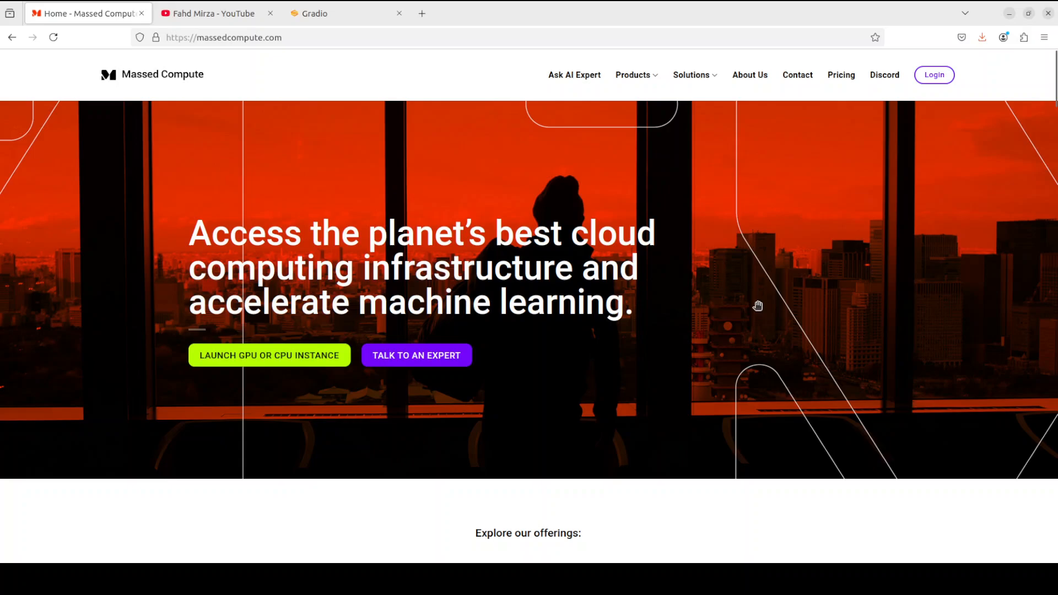
{"action": "mouse_move", "coordinate": [837, 304]}
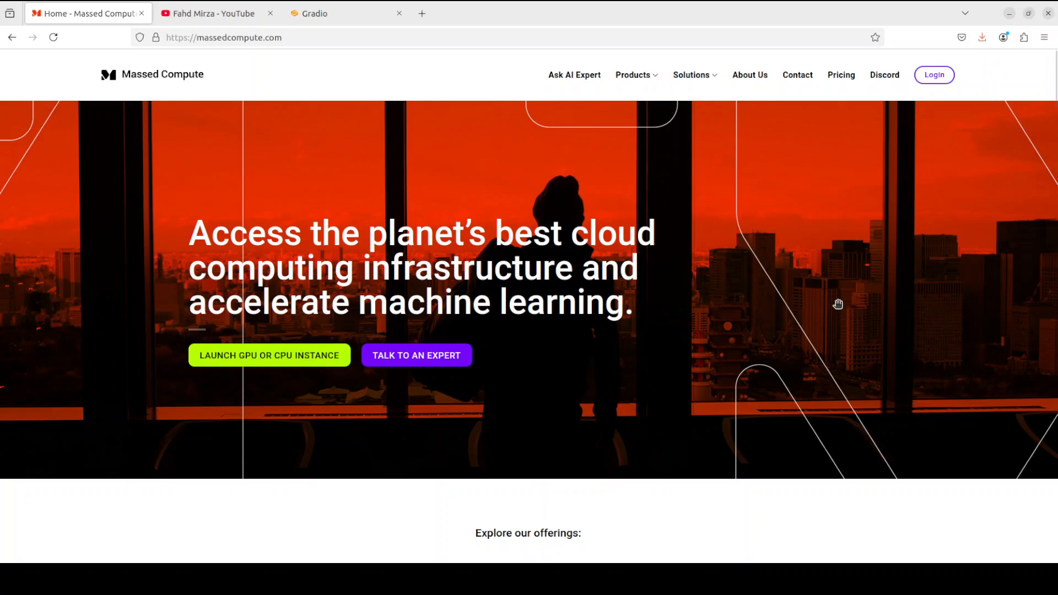
{"action": "mouse_move", "coordinate": [773, 289]}
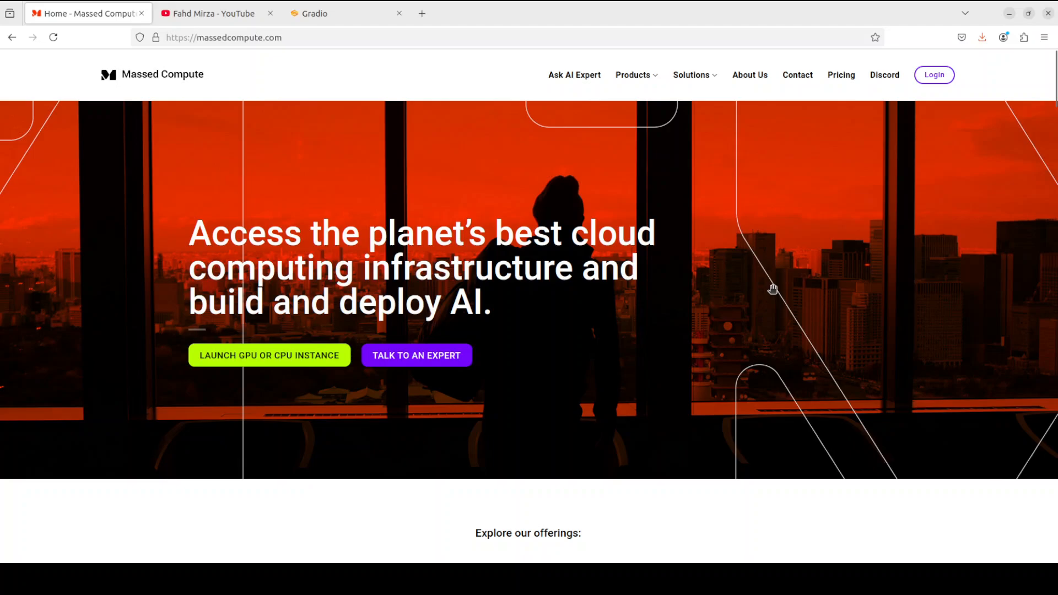
{"action": "mouse_move", "coordinate": [772, 289]}
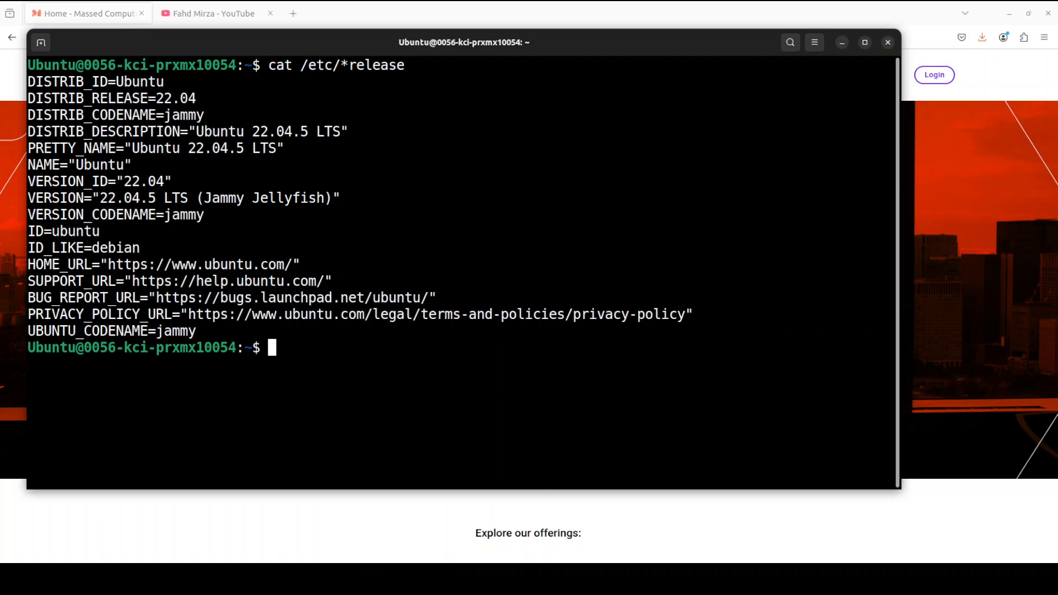
{"action": "mouse_move", "coordinate": [698, 199]}
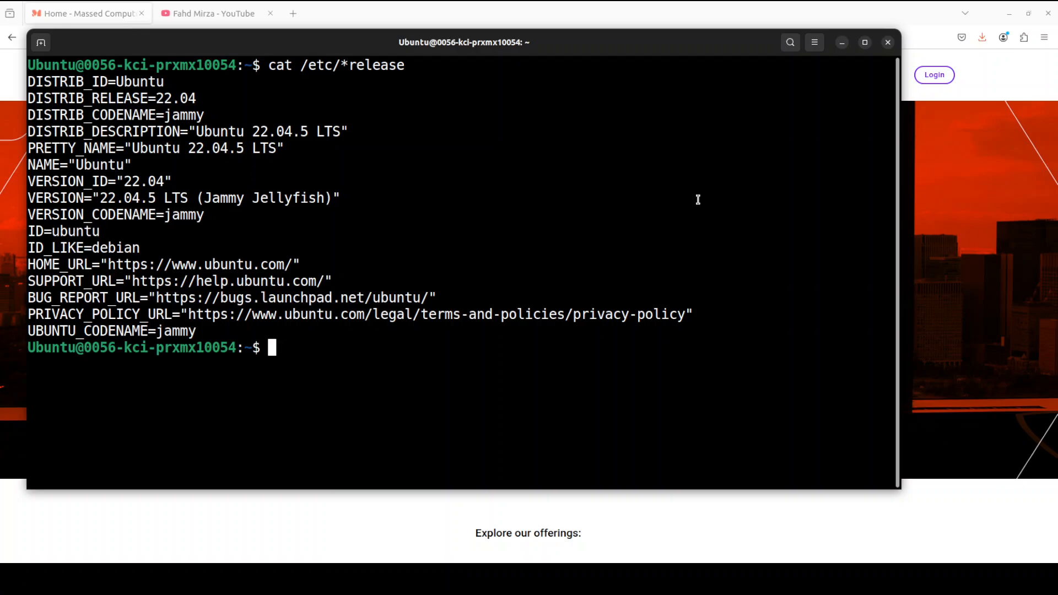
Run nvidia-smi and docker --version to confirm GPU and Docker 27.4.0, then clear the screen
{"action": "type", "text": "nvidia-smi"}
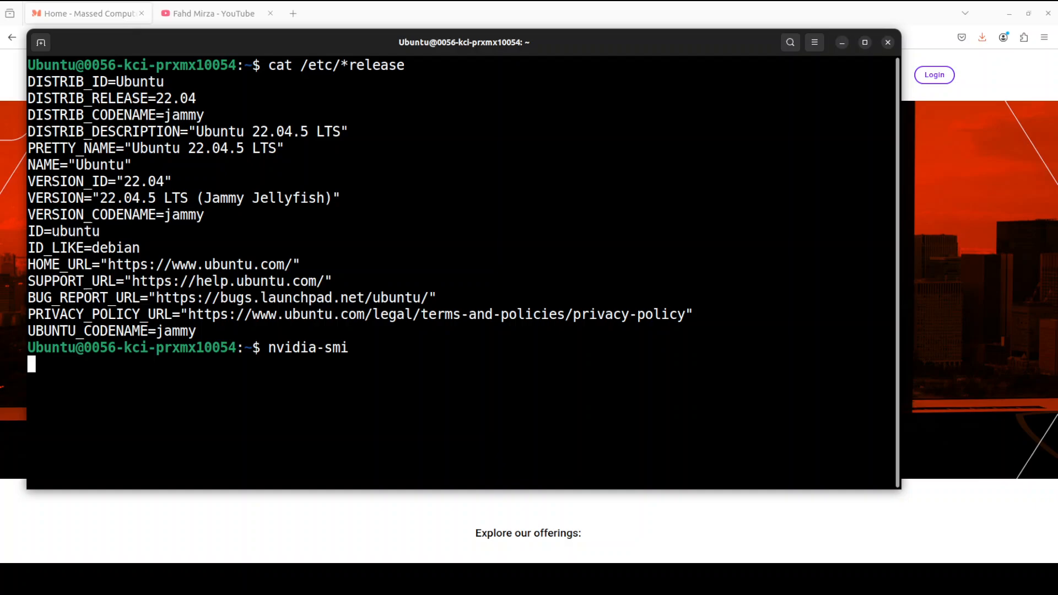
{"action": "key", "text": "Return"}
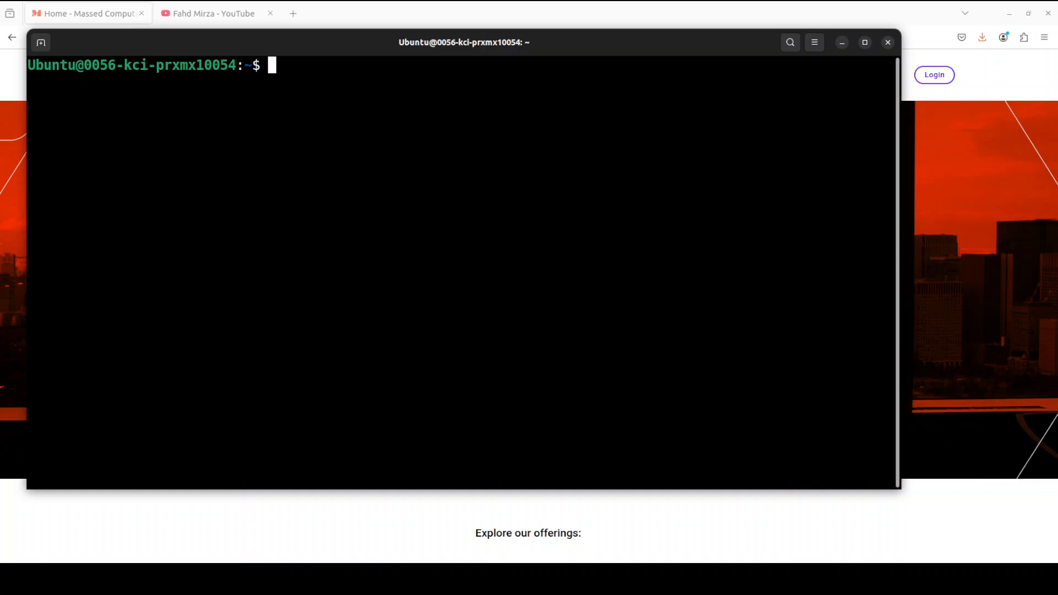
{"action": "type", "text": "docker --version"}
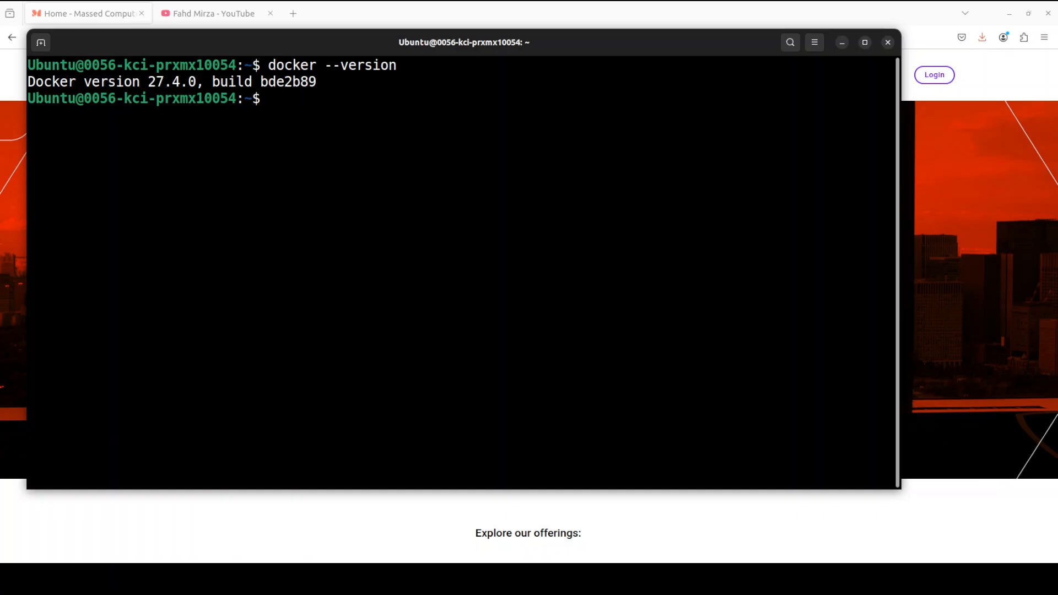
{"action": "type", "text": "clear"}
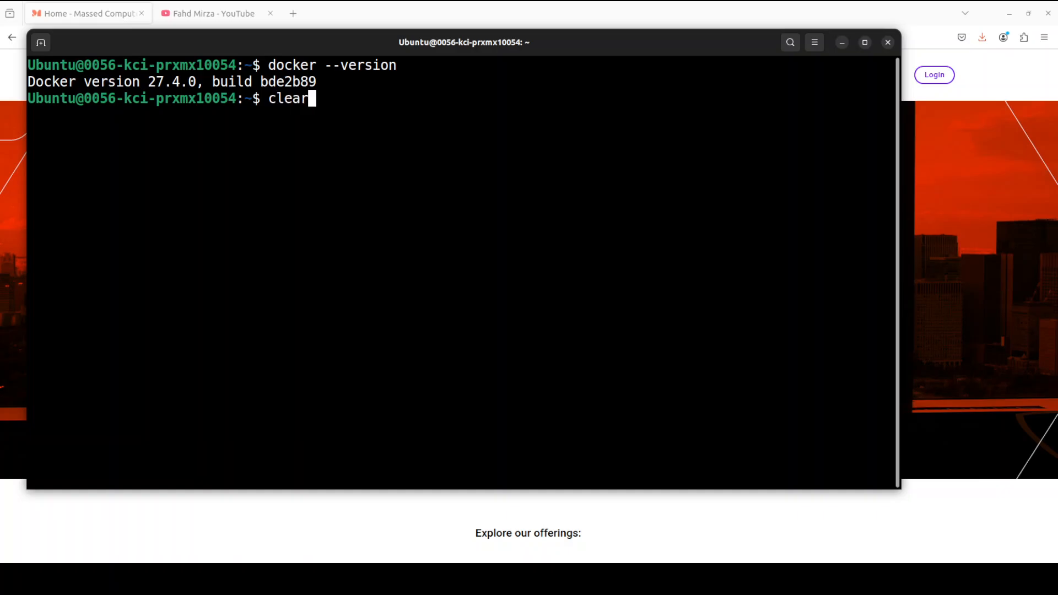
{"action": "key", "text": "Return"}
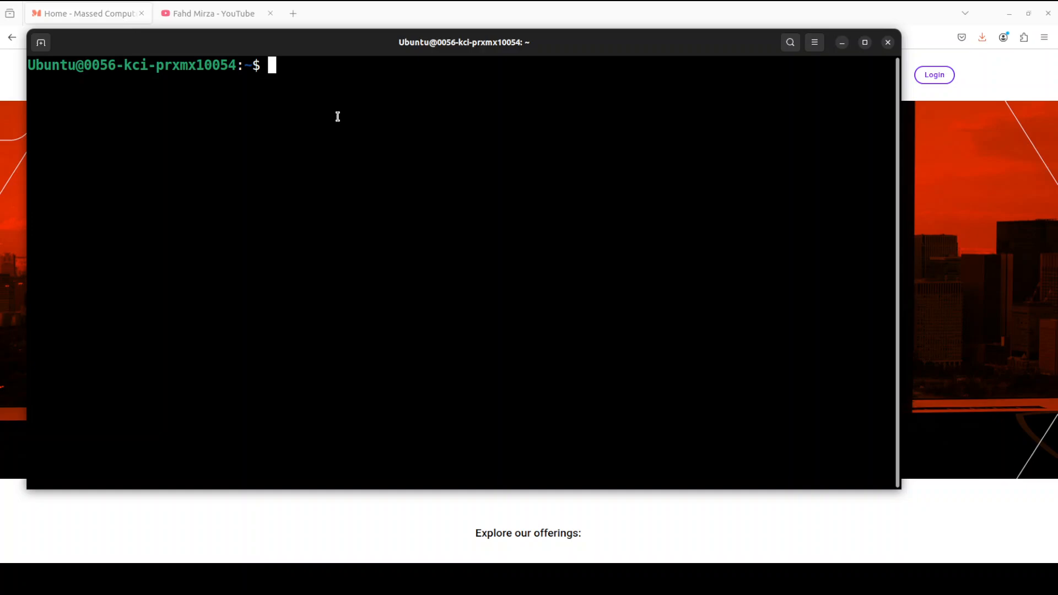
Run the fffiloni-expression-editor container with --gpus all on port 7860 and watch the models download
{"action": "type", "text": "docker run -it -p 7860:7860 --gpus all registry.hf.space/fffiloni-expression-editor:latest"}
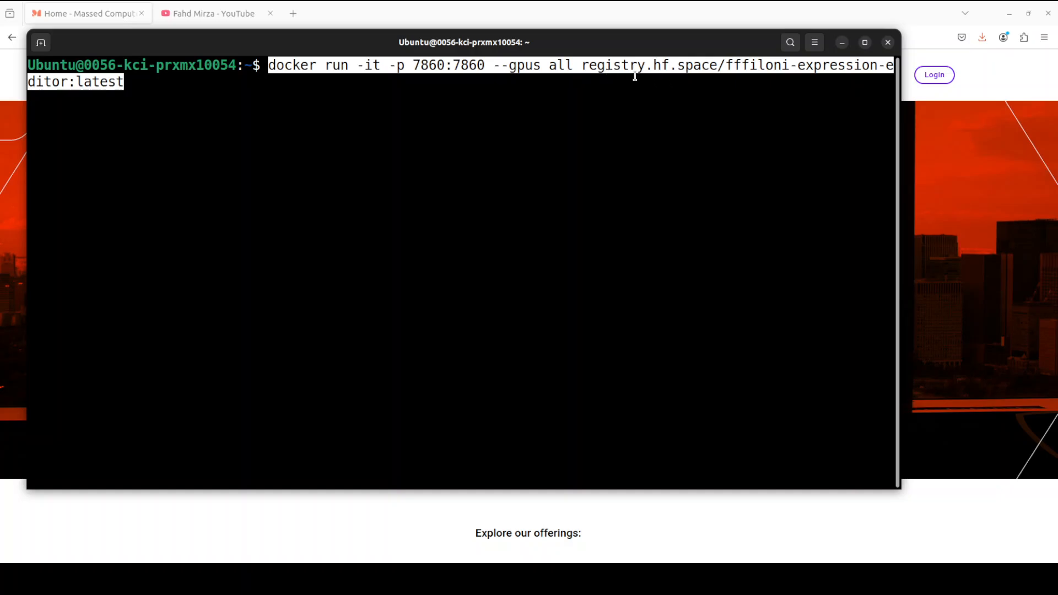
{"action": "mouse_move", "coordinate": [503, 99]}
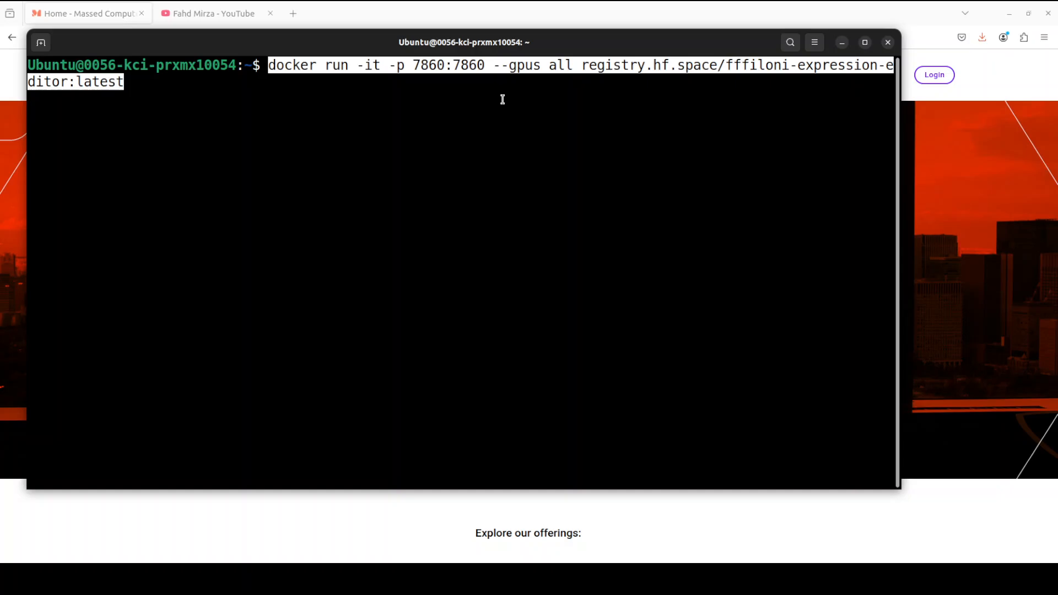
{"action": "mouse_move", "coordinate": [605, 83]}
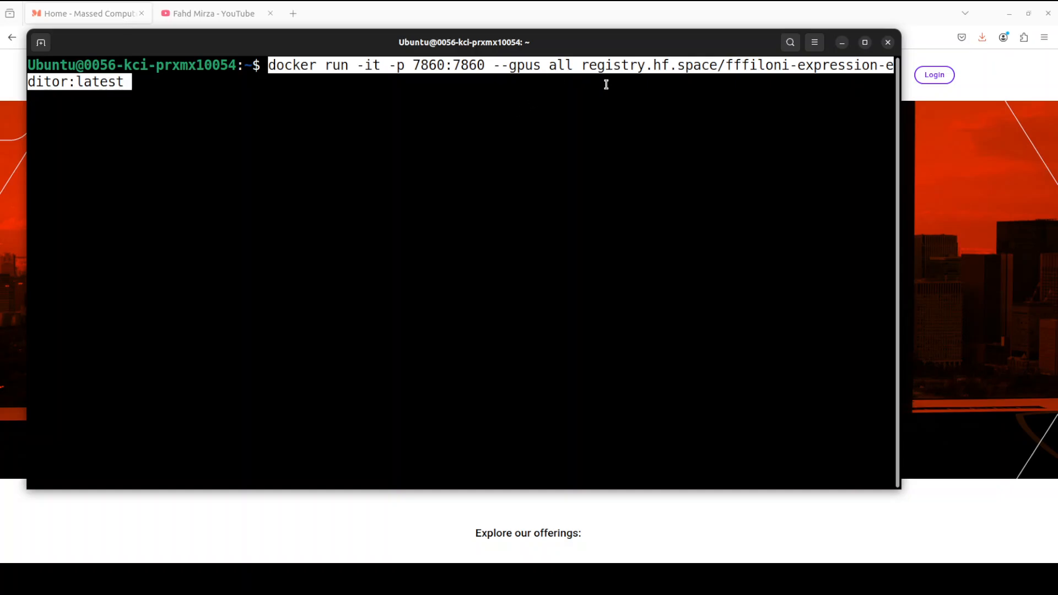
{"action": "mouse_move", "coordinate": [522, 73]}
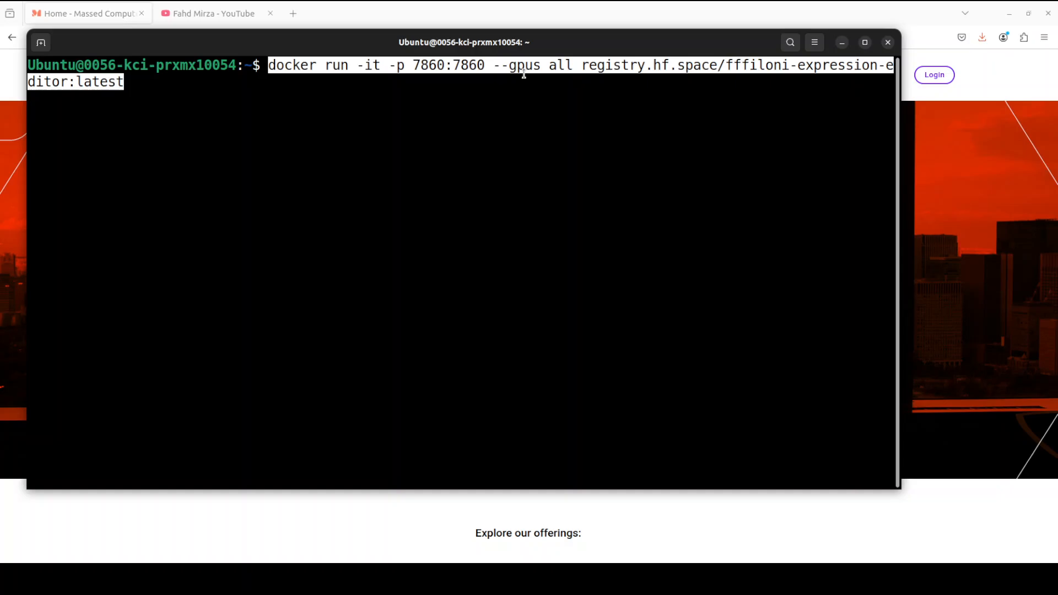
{"action": "mouse_move", "coordinate": [611, 159]}
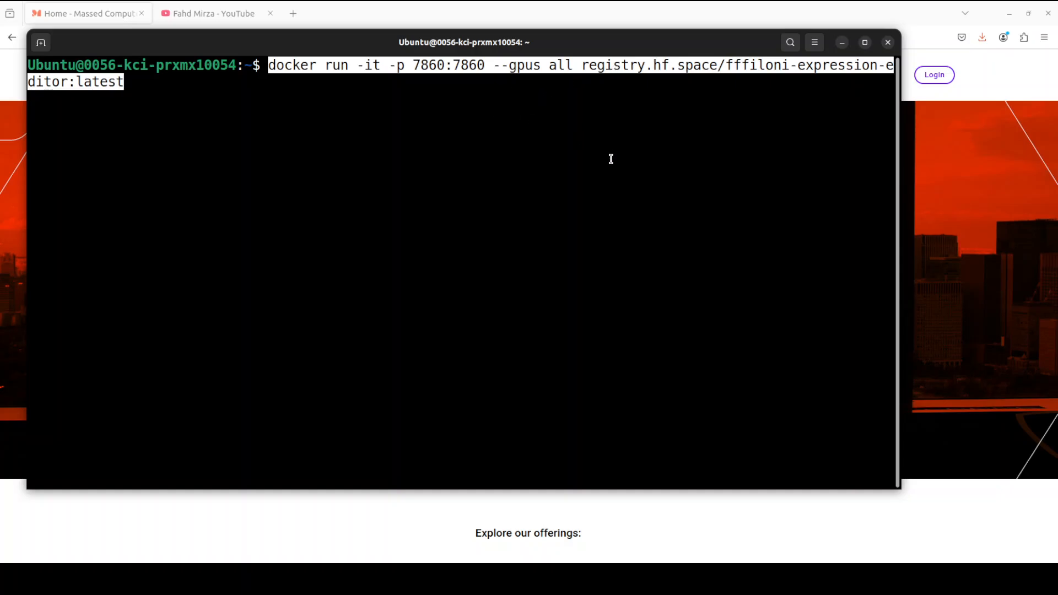
{"action": "mouse_move", "coordinate": [470, 73]}
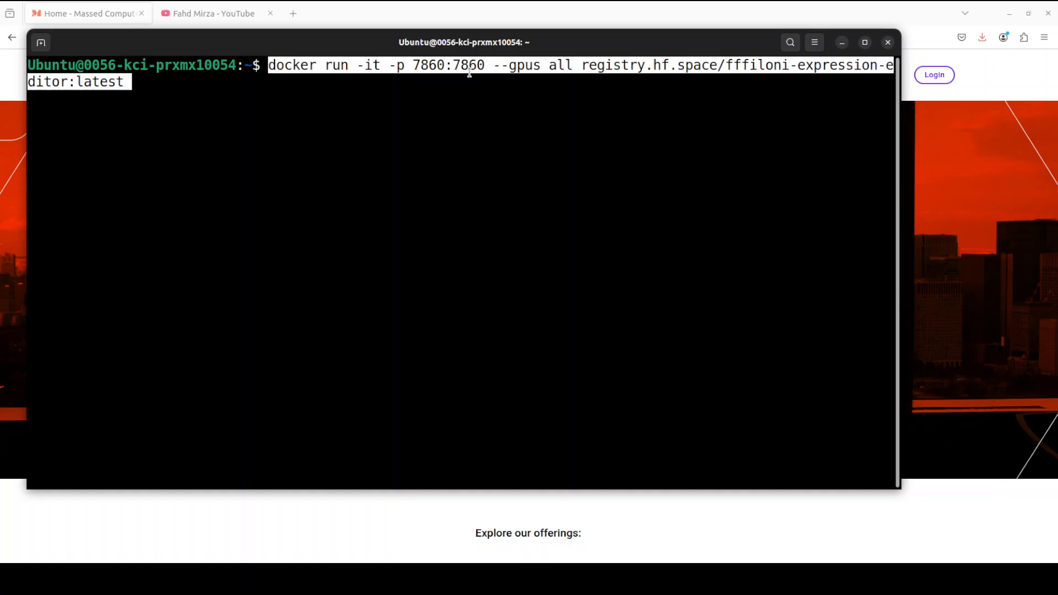
{"action": "mouse_move", "coordinate": [603, 178]}
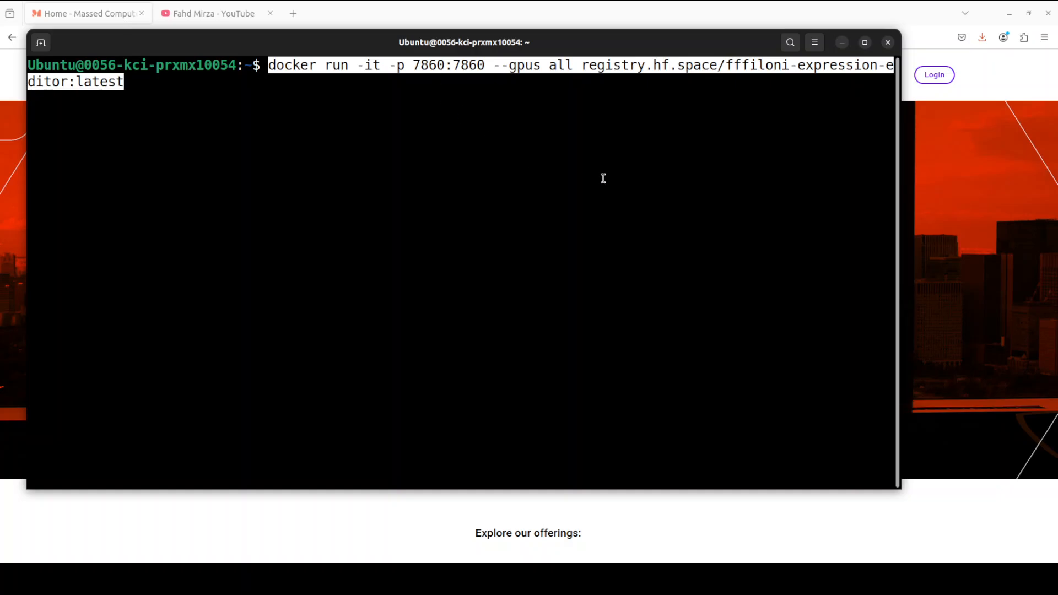
{"action": "key", "text": "Return"}
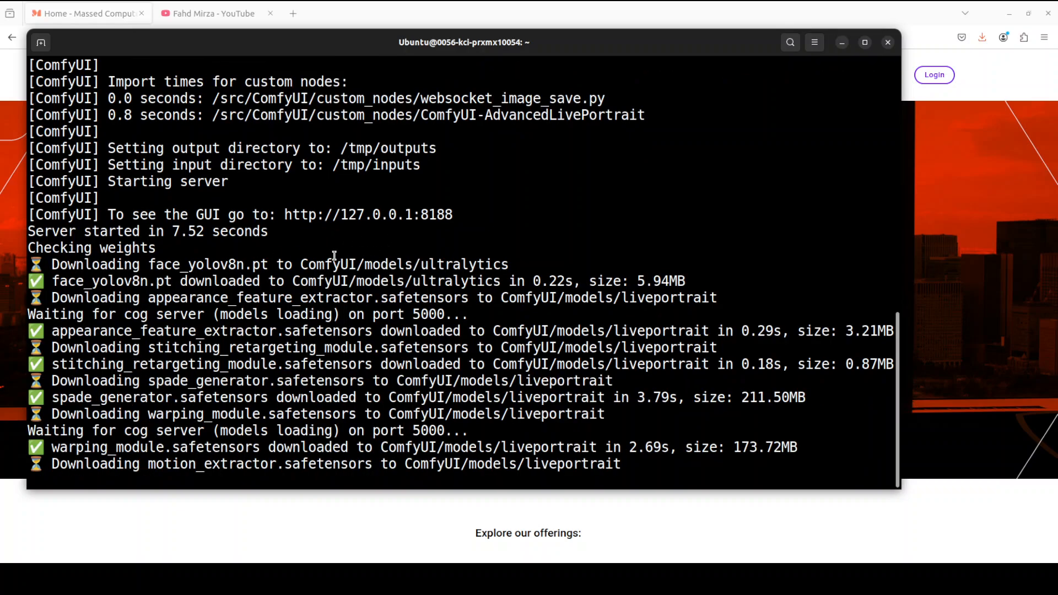
{"action": "scroll", "scroll_direction": "down", "scroll_amount": 3}
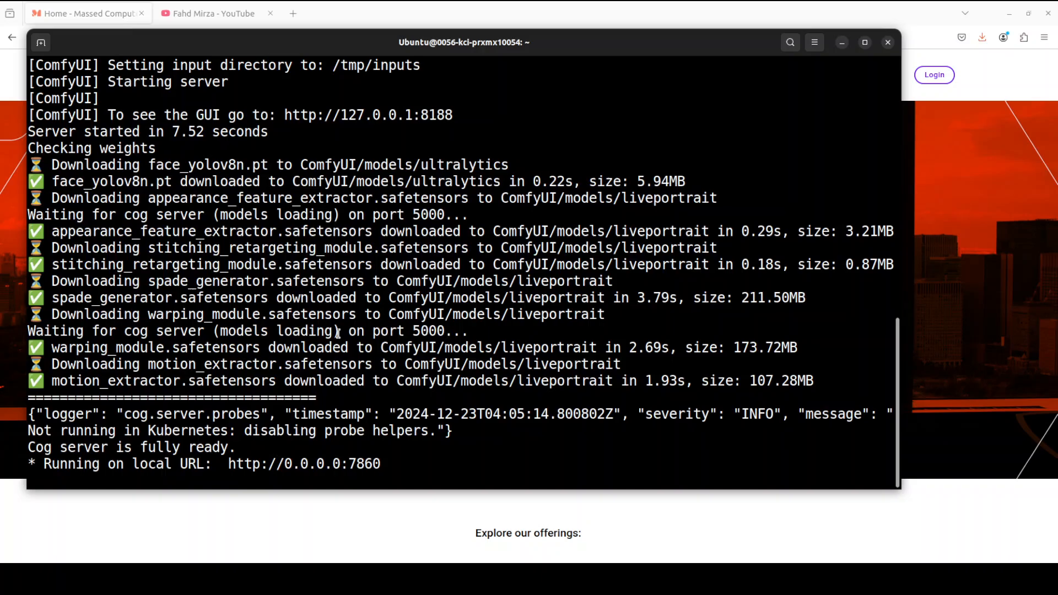
{"action": "scroll", "scroll_direction": "down", "scroll_amount": 3}
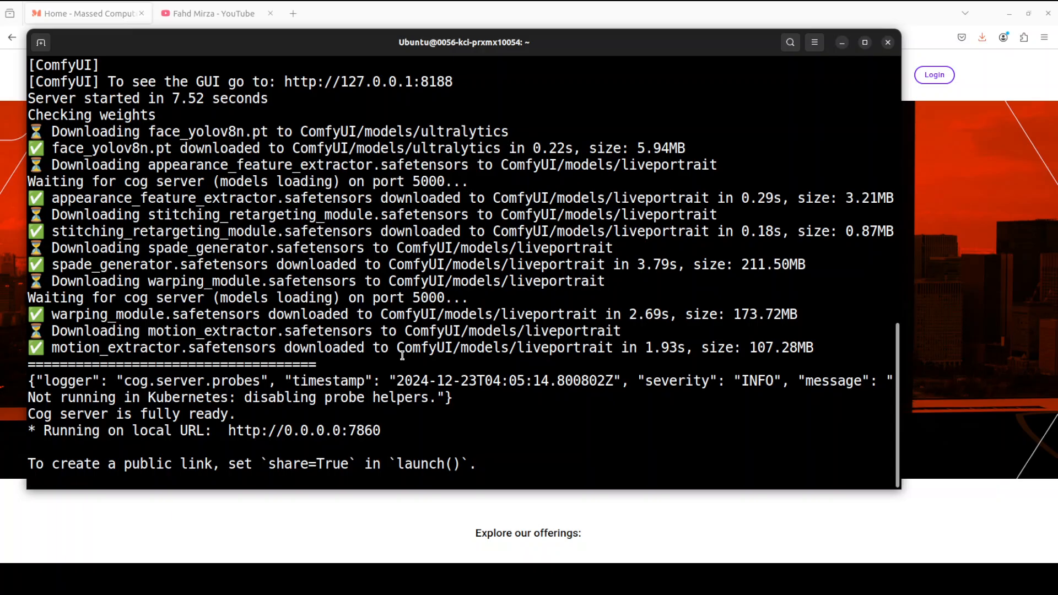
{"action": "mouse_move", "coordinate": [280, 453]}
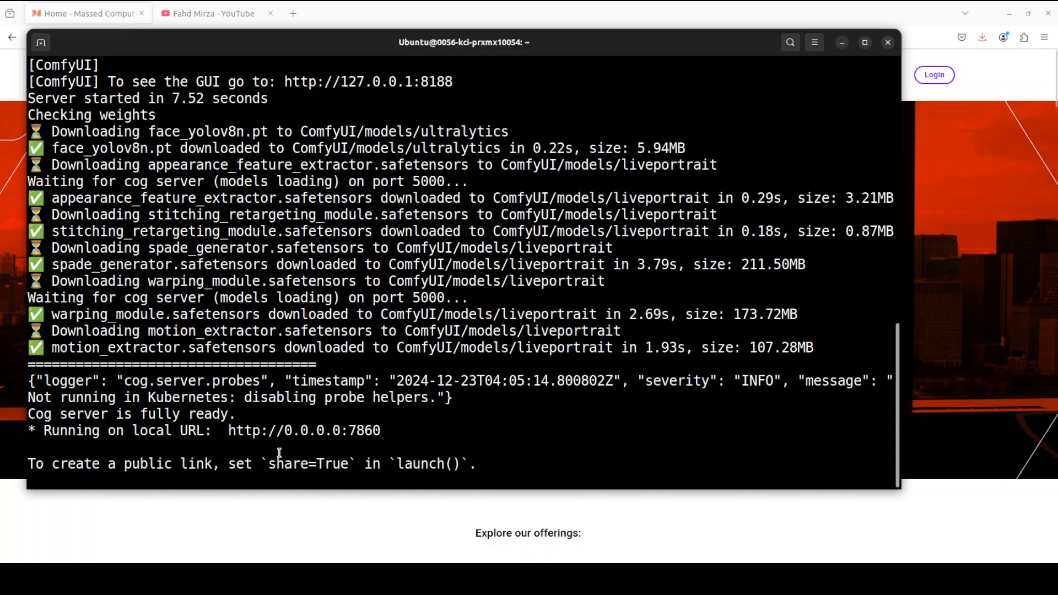
{"action": "mouse_move", "coordinate": [294, 14]}
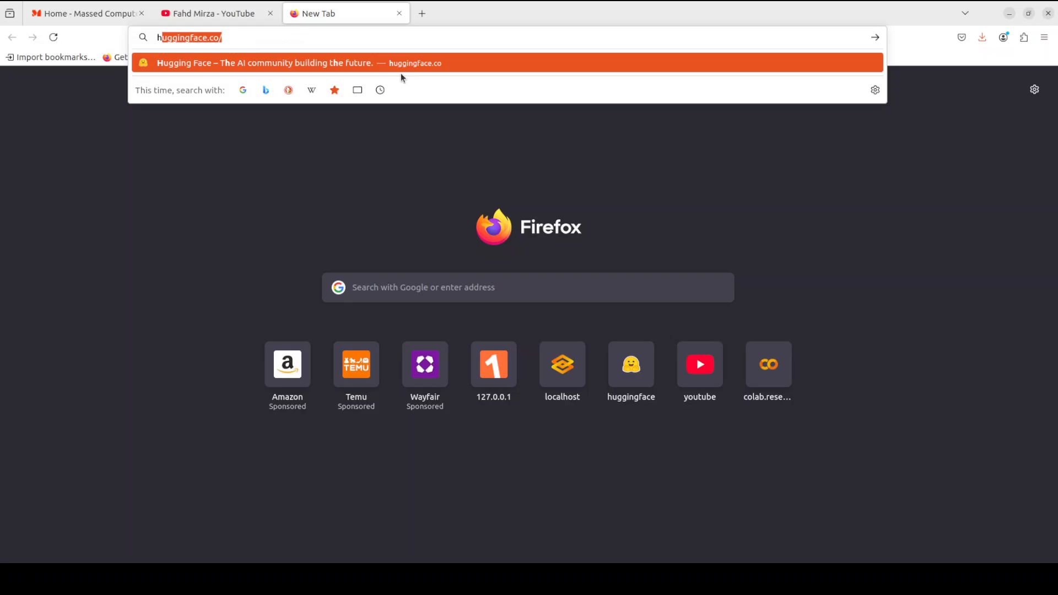
Open the local app URL and upload girltshirt.png as the input portrait for head rotation
{"action": "type", "text": "http"}
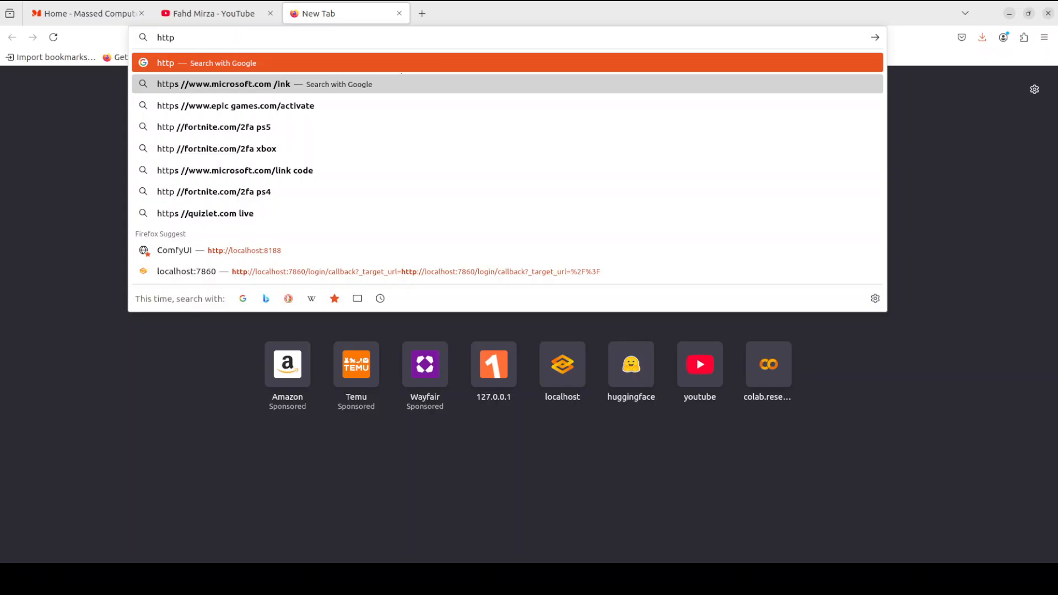
{"action": "type", "text": "://"}
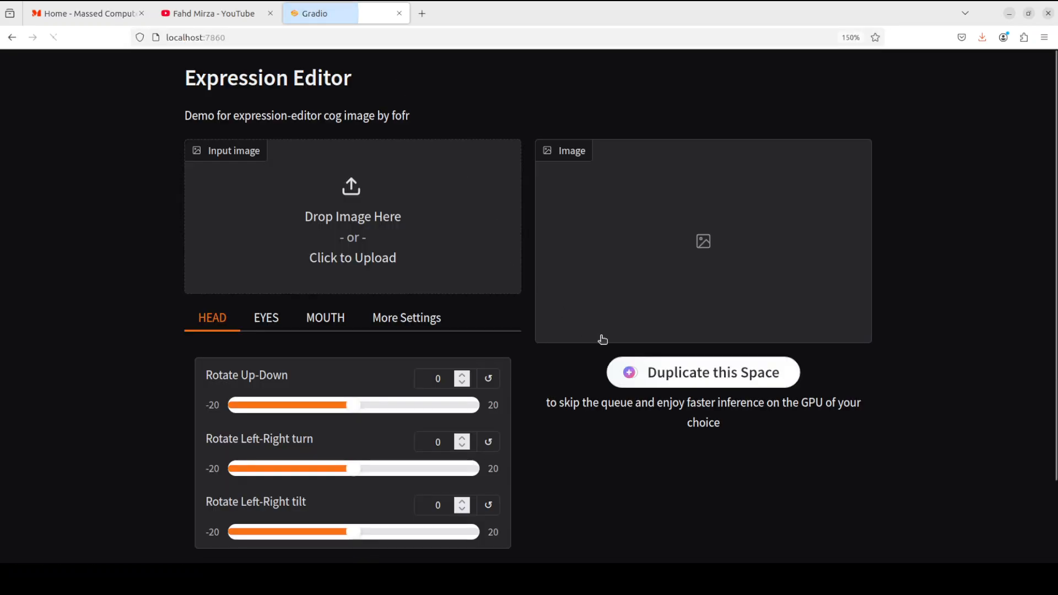
{"action": "left_click", "coordinate": [352, 216]}
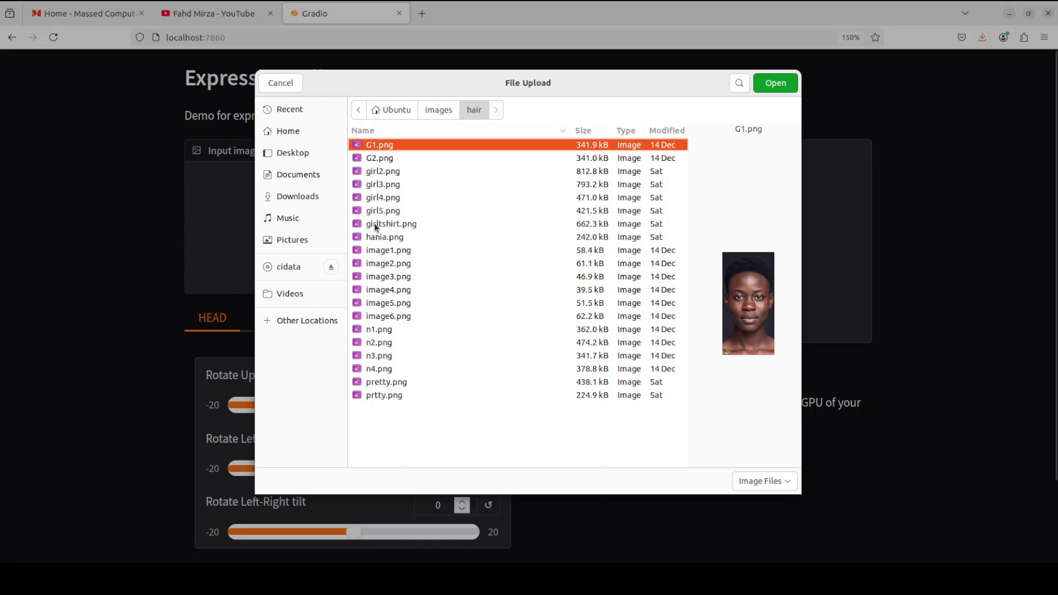
{"action": "left_click", "coordinate": [279, 83]}
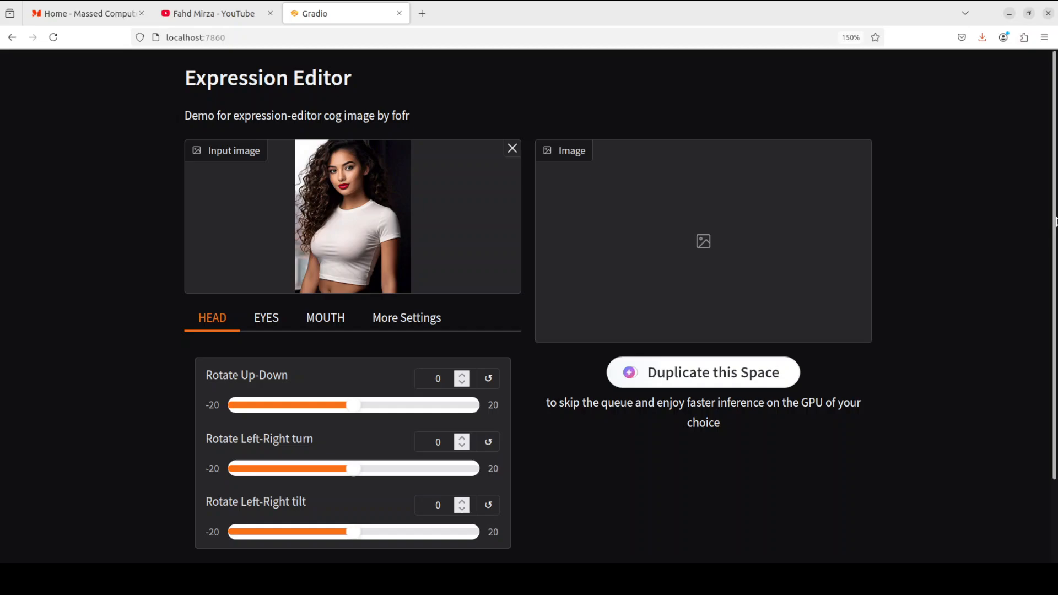
{"action": "scroll", "scroll_direction": "down", "scroll_amount": 3}
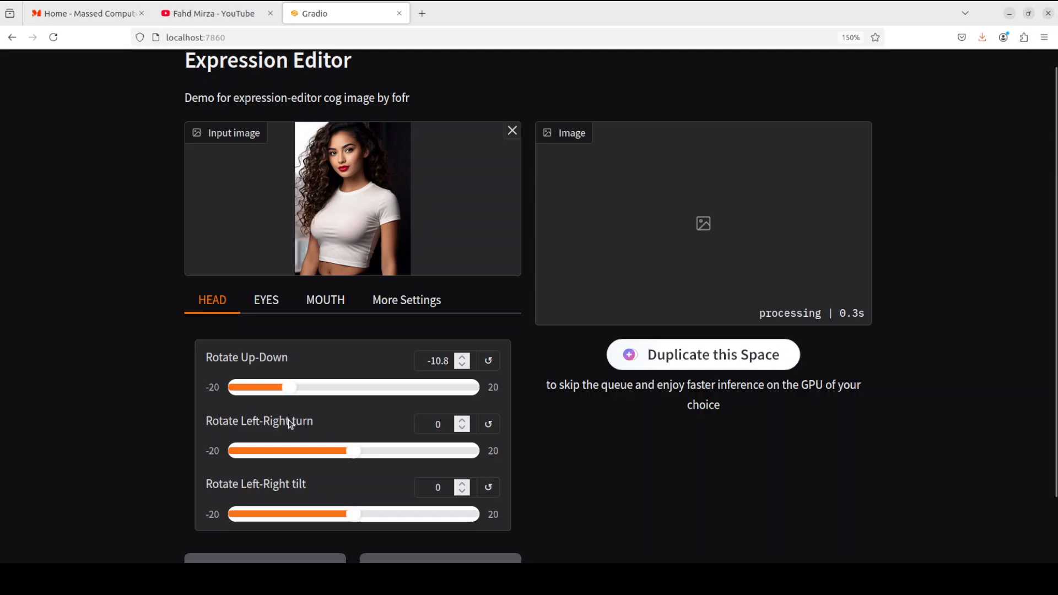
{"action": "mouse_move", "coordinate": [900, 323]}
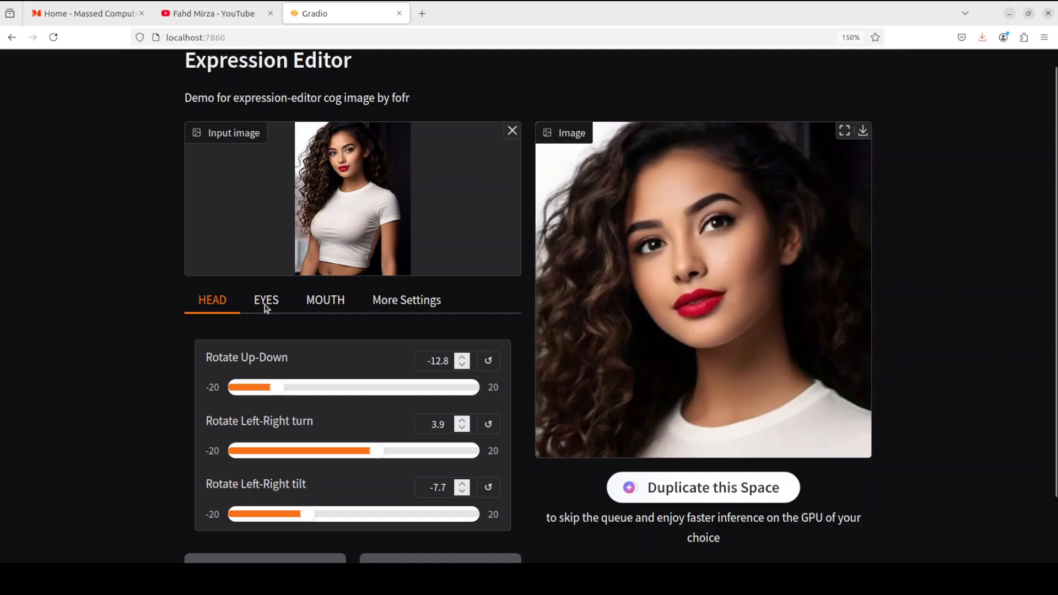
Set EYES to Eyebrow 8.7, Blink -3.2, Wink 14.5, Pupil X 1.8, Pupil Y -1.6
{"action": "left_click", "coordinate": [265, 300]}
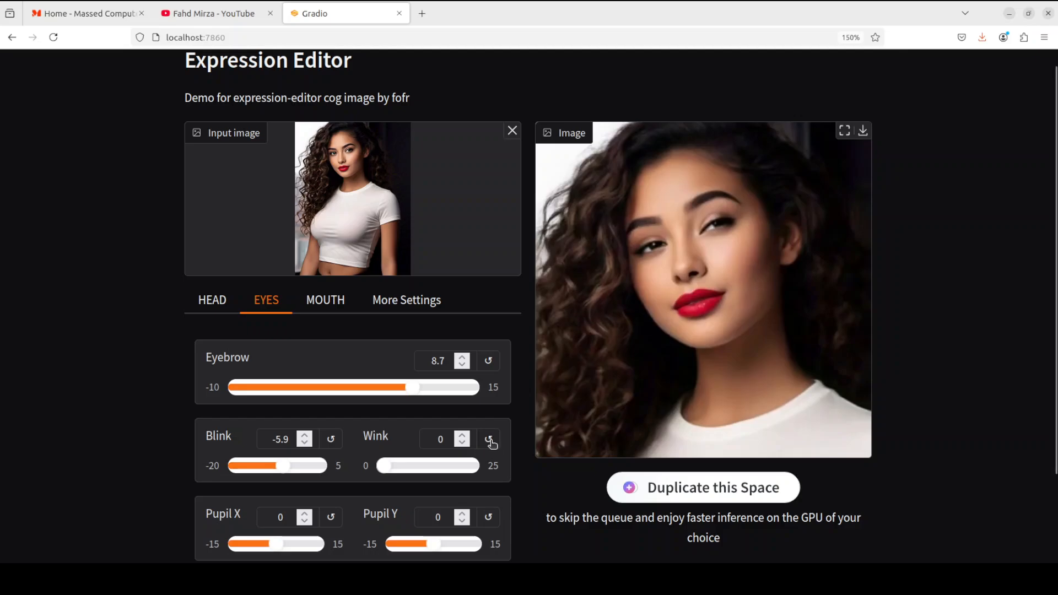
{"action": "mouse_move", "coordinate": [398, 477]}
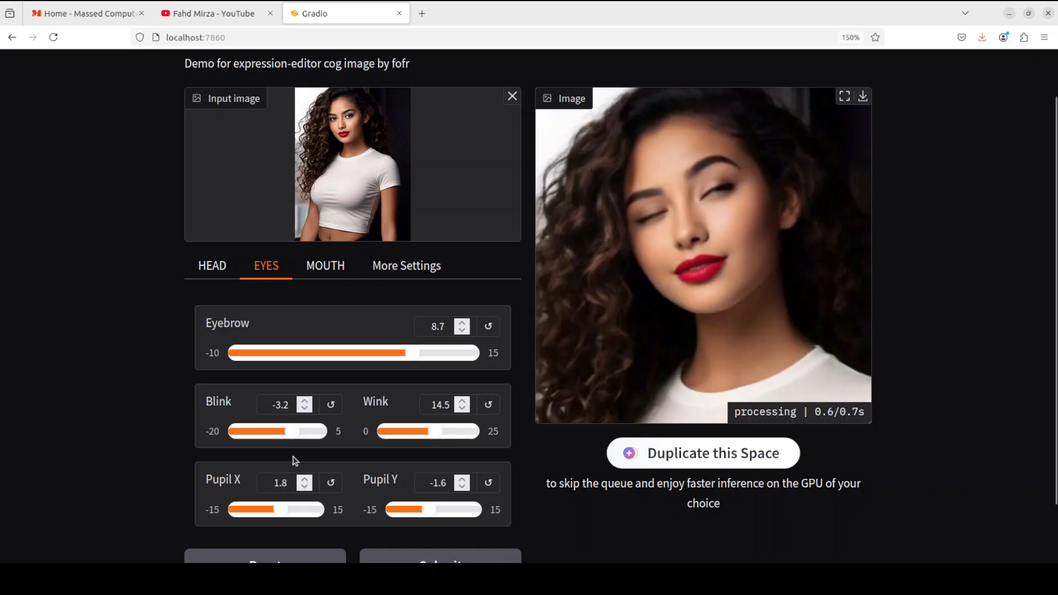
{"action": "mouse_move", "coordinate": [454, 174]}
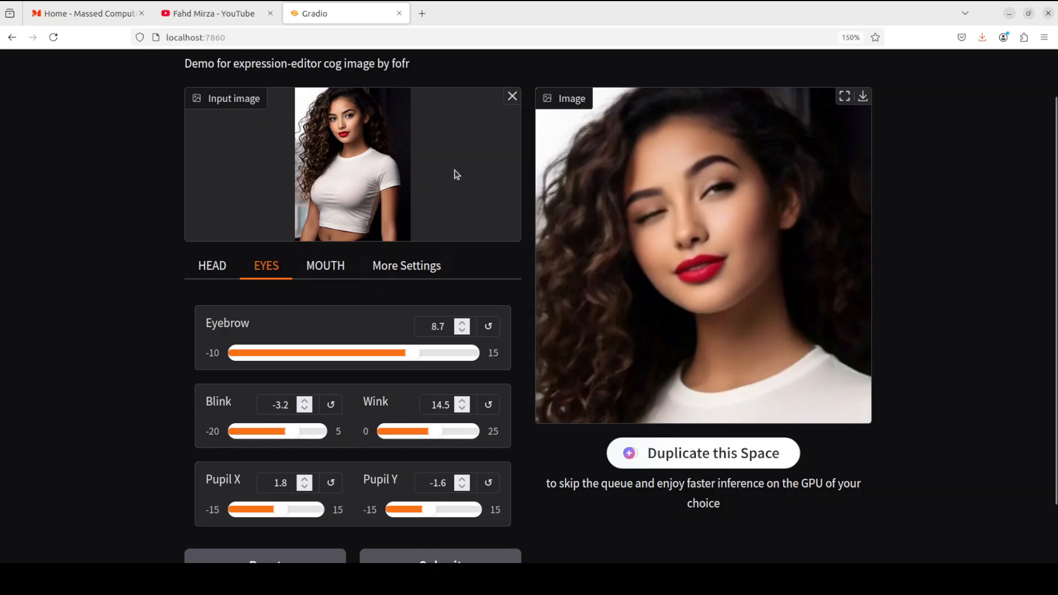
Replace the input with image6.png from the hair folder and set MOUTH Aaa 120, Eee 15, Woo 15
{"action": "left_click", "coordinate": [513, 95]}
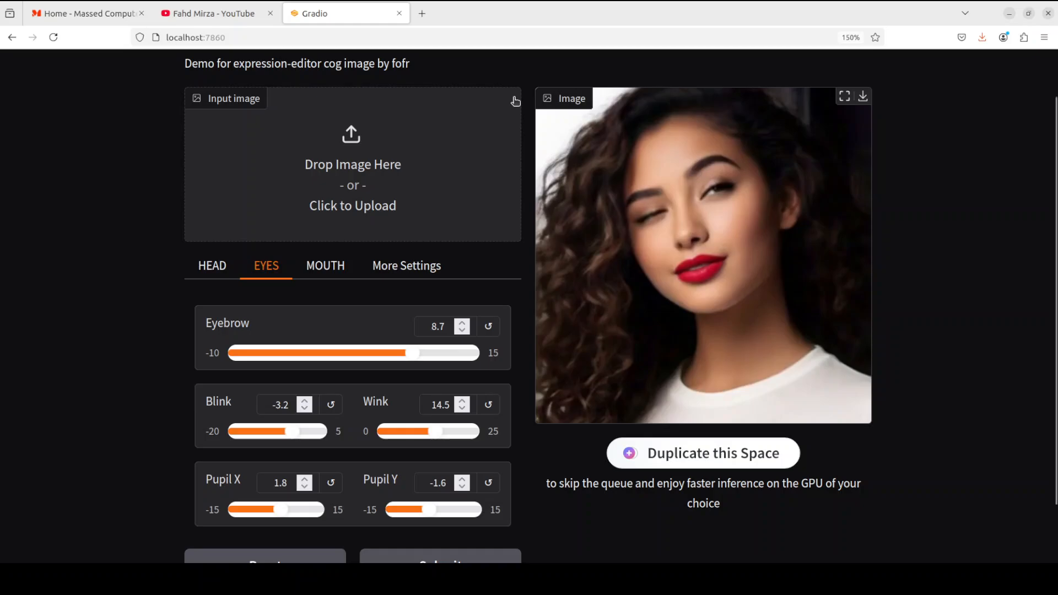
{"action": "left_click", "coordinate": [352, 164]}
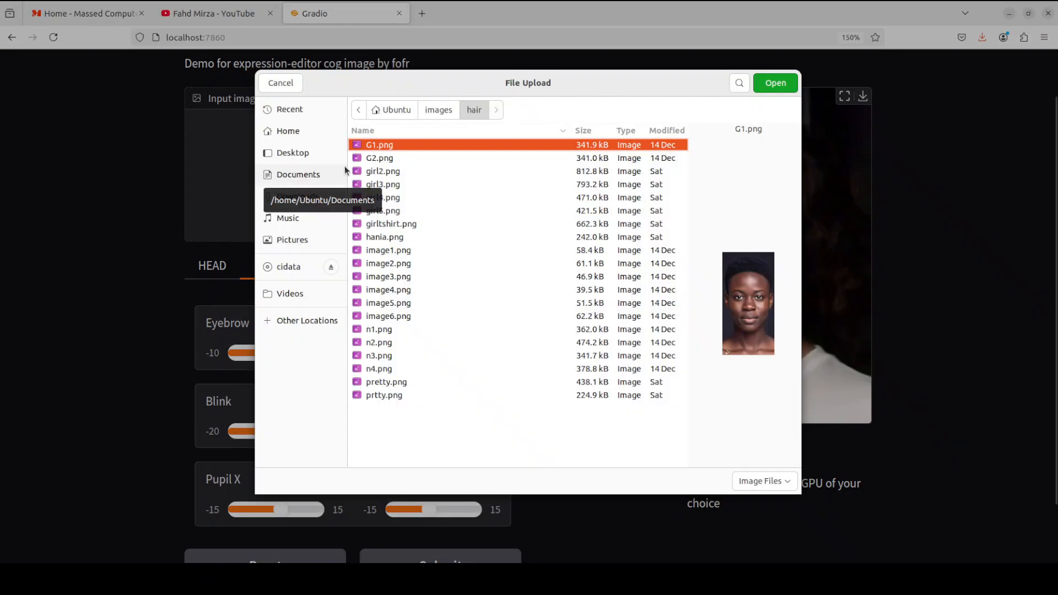
{"action": "left_click", "coordinate": [382, 211]}
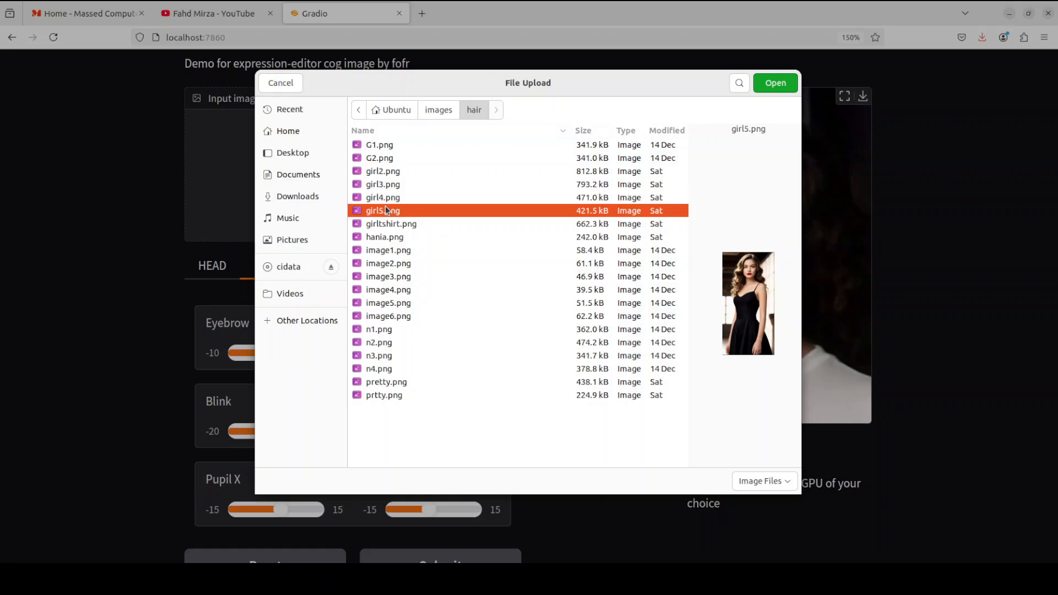
{"action": "left_click", "coordinate": [387, 275]}
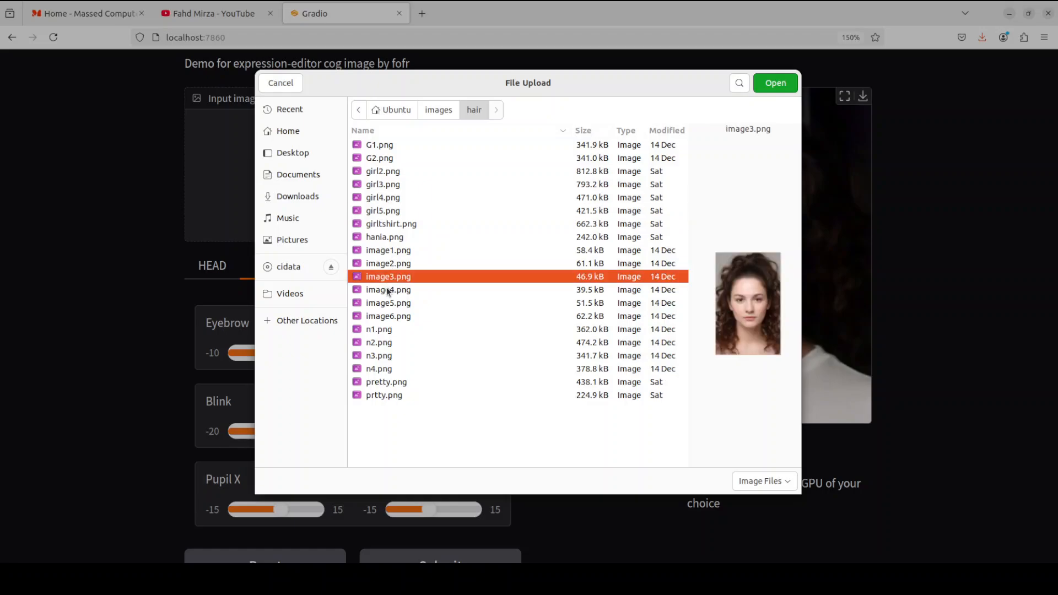
{"action": "left_click", "coordinate": [388, 301]}
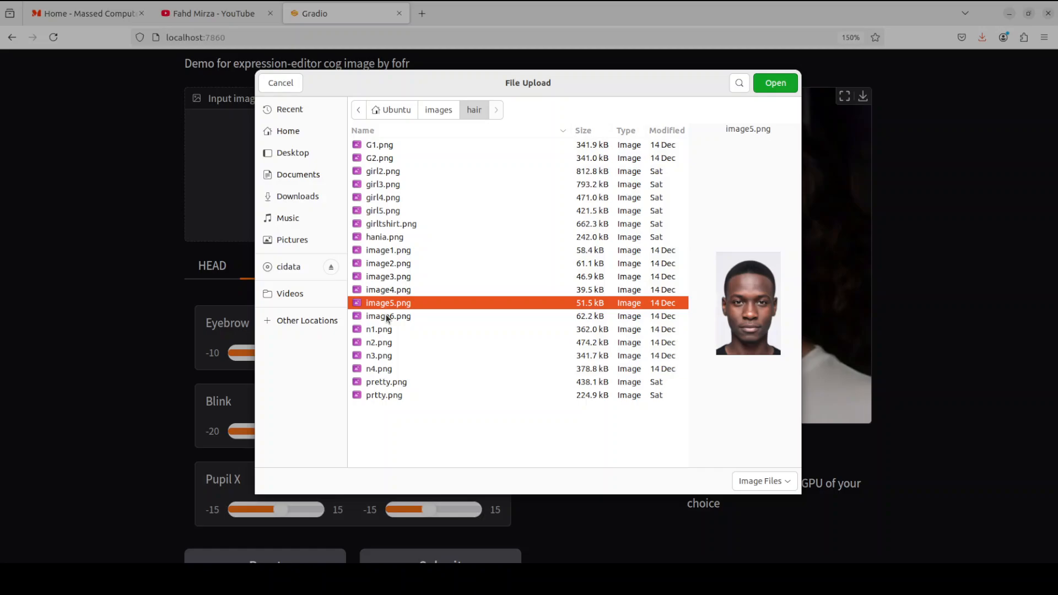
{"action": "left_click", "coordinate": [388, 316]}
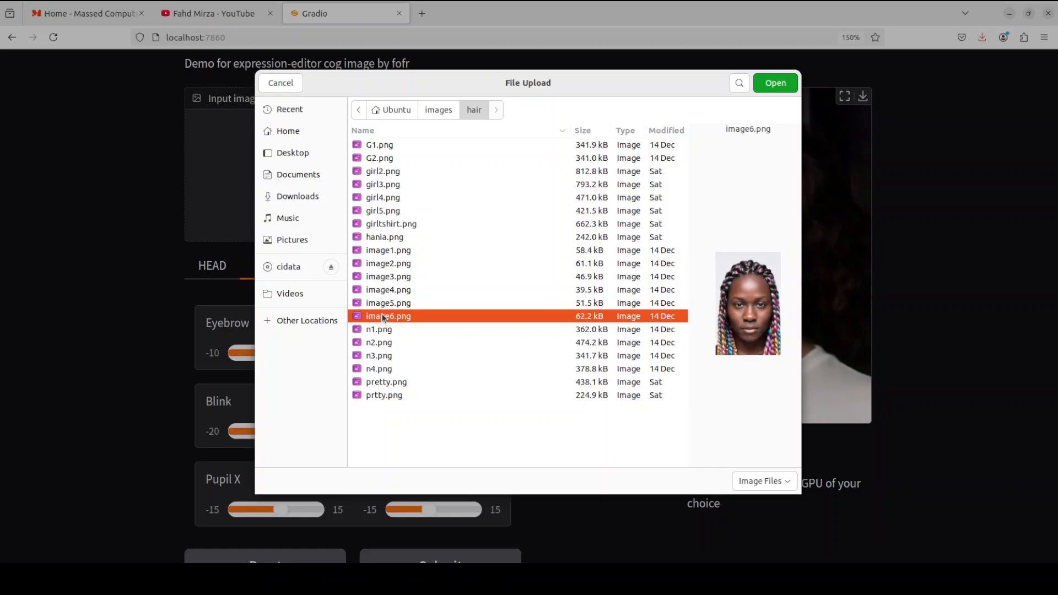
{"action": "left_click", "coordinate": [774, 82]}
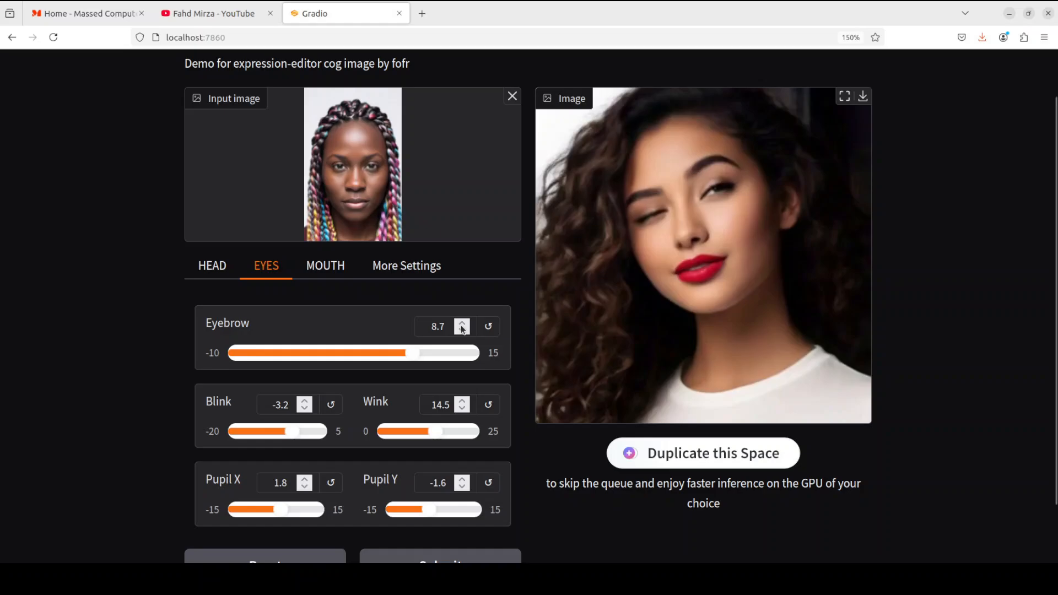
{"action": "left_click", "coordinate": [325, 265]}
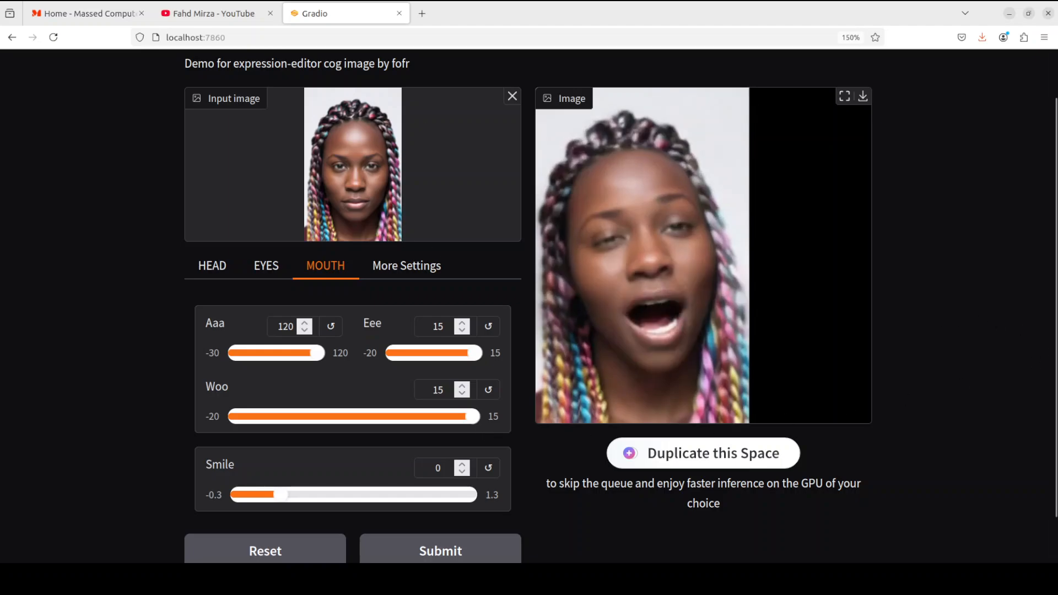
Upload the auburn curly-haired portrait and set Aaa 36, Eee 0, Woo -4.4, Smile 0.46
{"action": "left_click", "coordinate": [512, 96]}
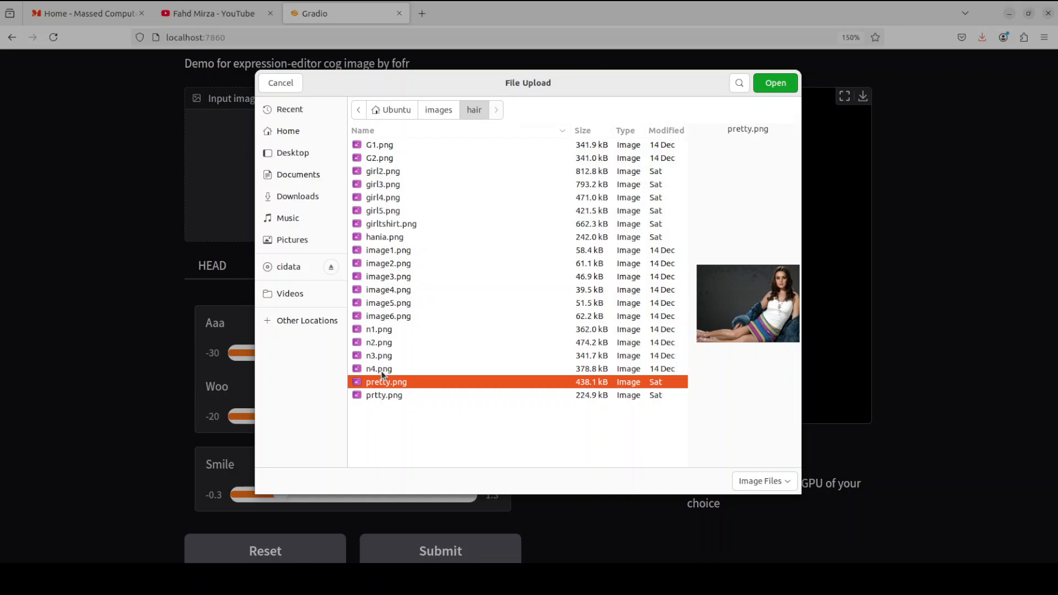
{"action": "left_click", "coordinate": [775, 83]}
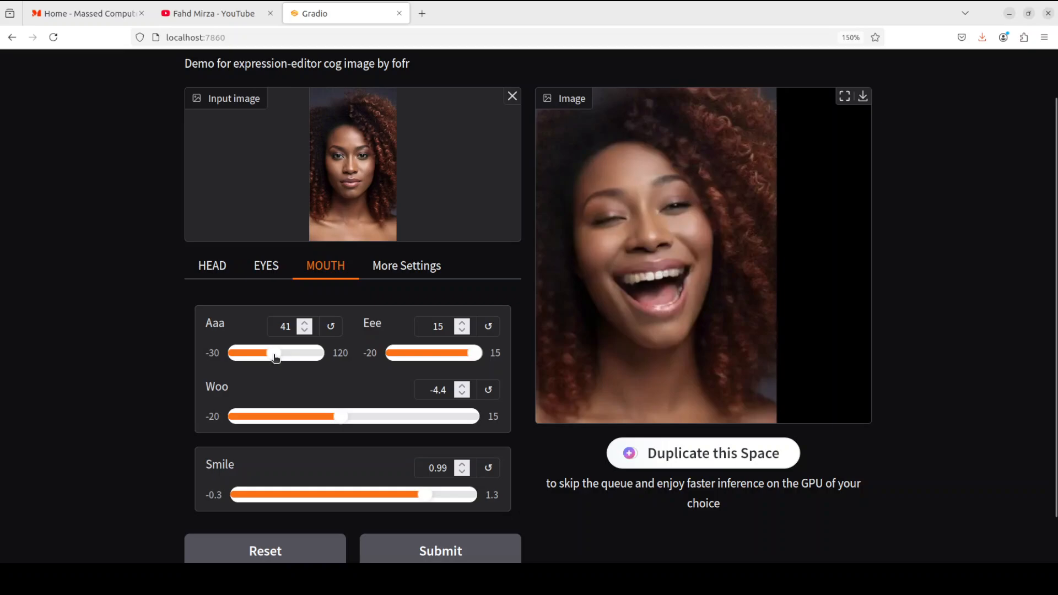
{"action": "left_click", "coordinate": [462, 328]}
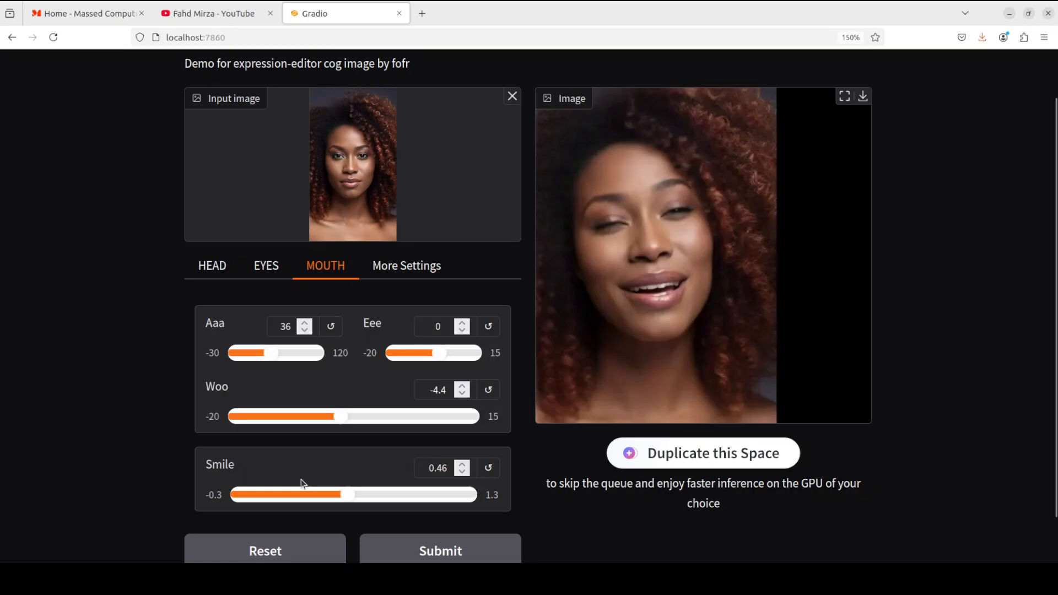
{"action": "mouse_move", "coordinate": [265, 270]}
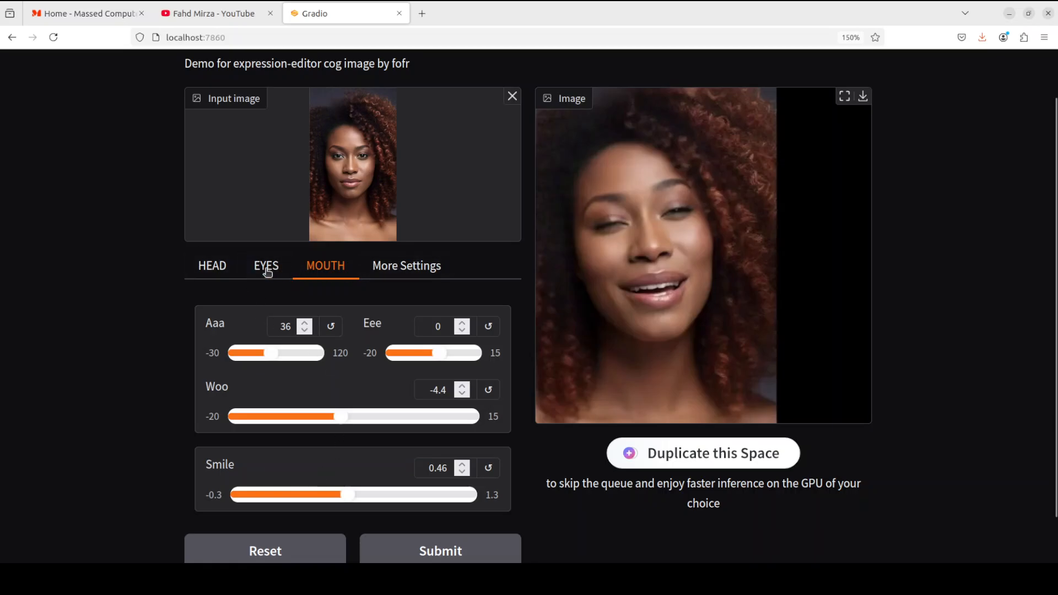
Set EYES to Eyebrow 3.2, Blink -3.7, Wink 3.4, Pupil X -4.5, Pupil Y 7.2
{"action": "left_click", "coordinate": [265, 265]}
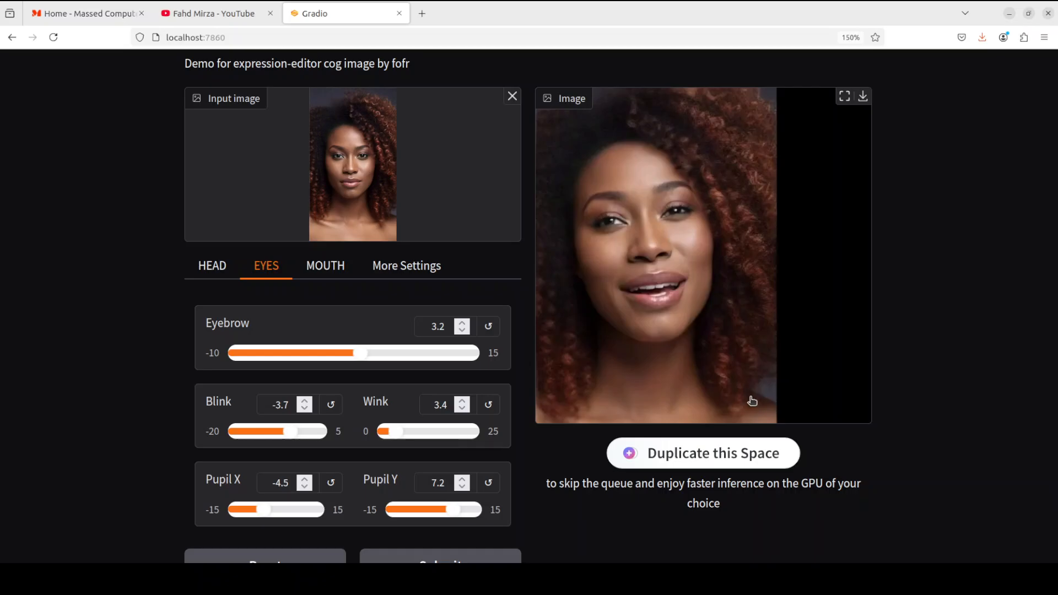
{"action": "mouse_move", "coordinate": [840, 406]}
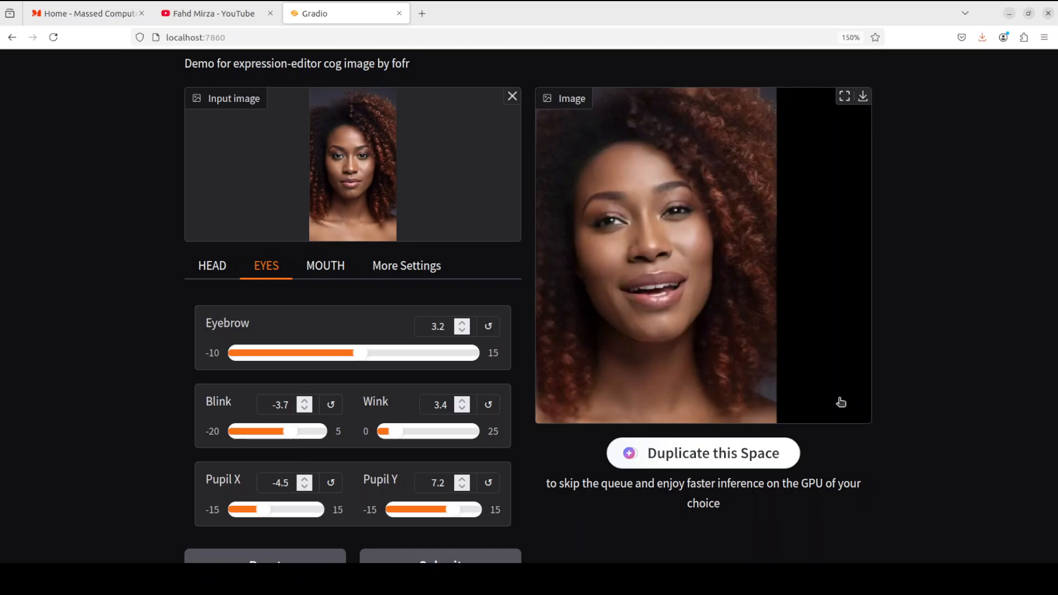
{"action": "mouse_move", "coordinate": [546, 306]}
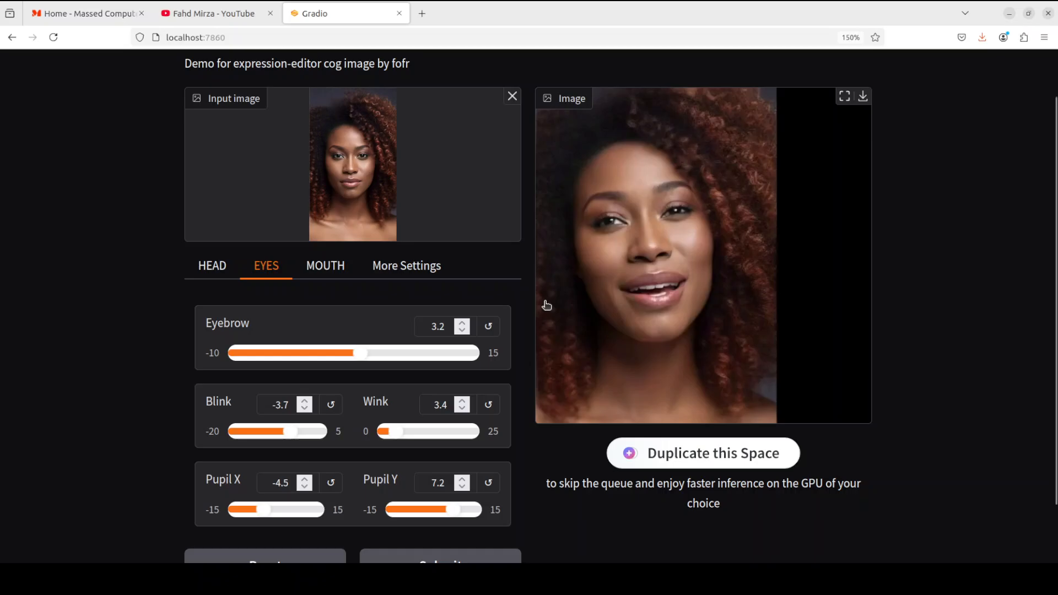
Switch to the YouTube channel tab showing the facepoke search results
{"action": "left_click", "coordinate": [211, 13]}
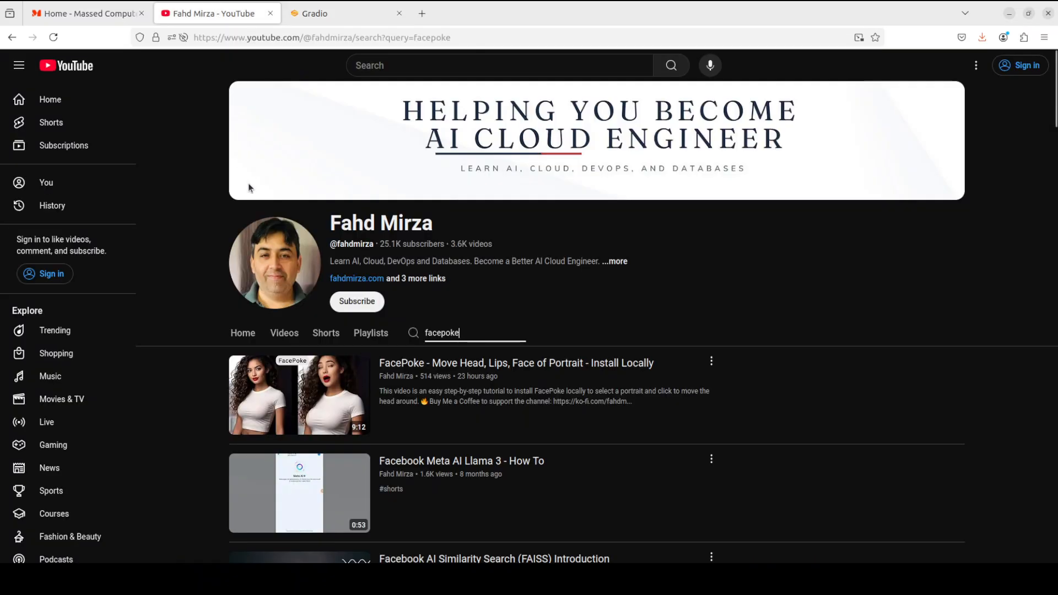
{"action": "mouse_move", "coordinate": [968, 352]}
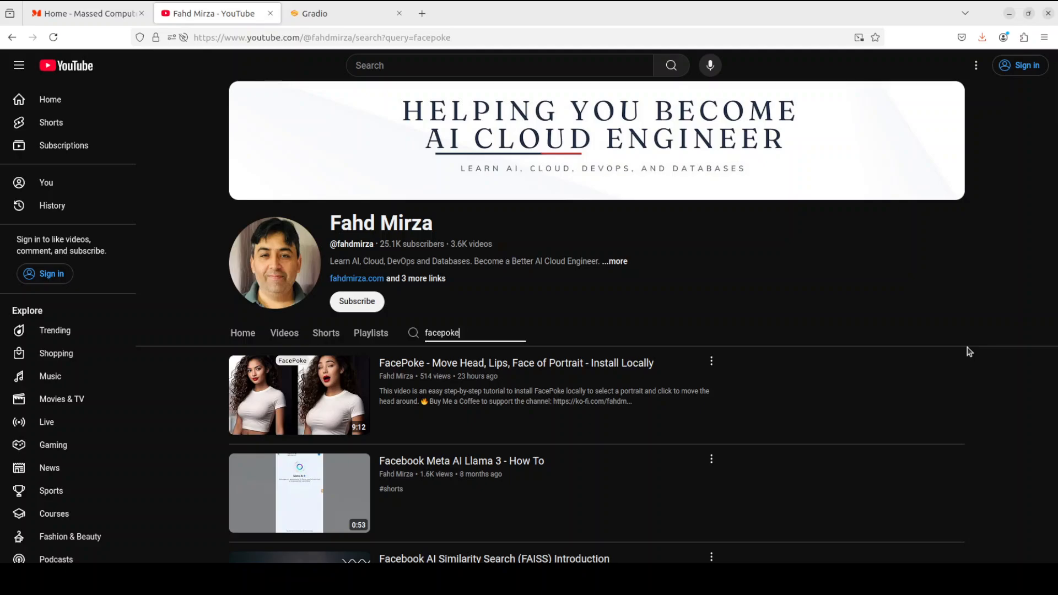
{"action": "mouse_move", "coordinate": [966, 355]}
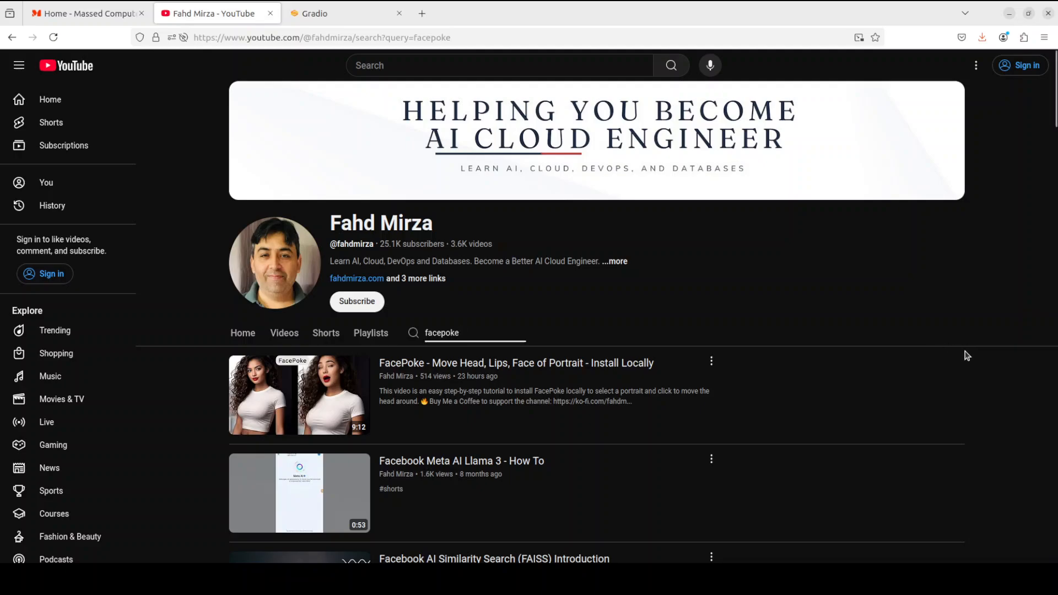